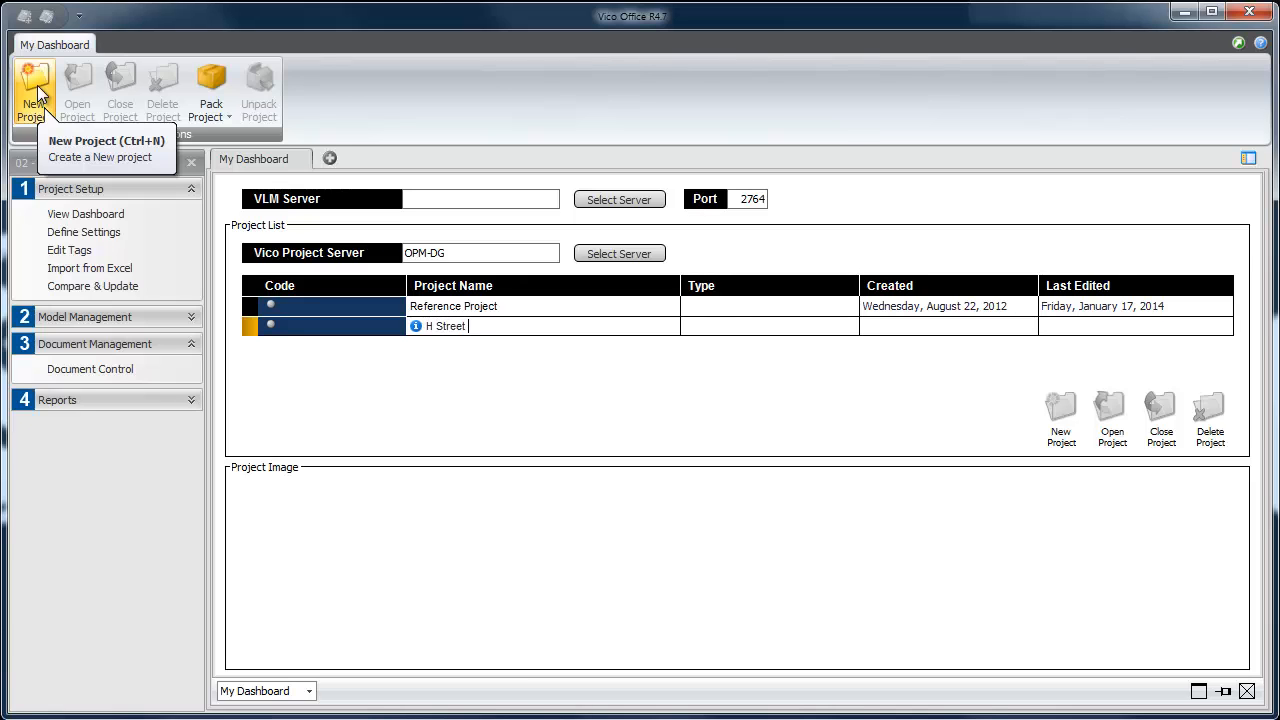
Name the project H Street Tower, open it, and go to Document Control
{"action": "type", "text": "Tower"}
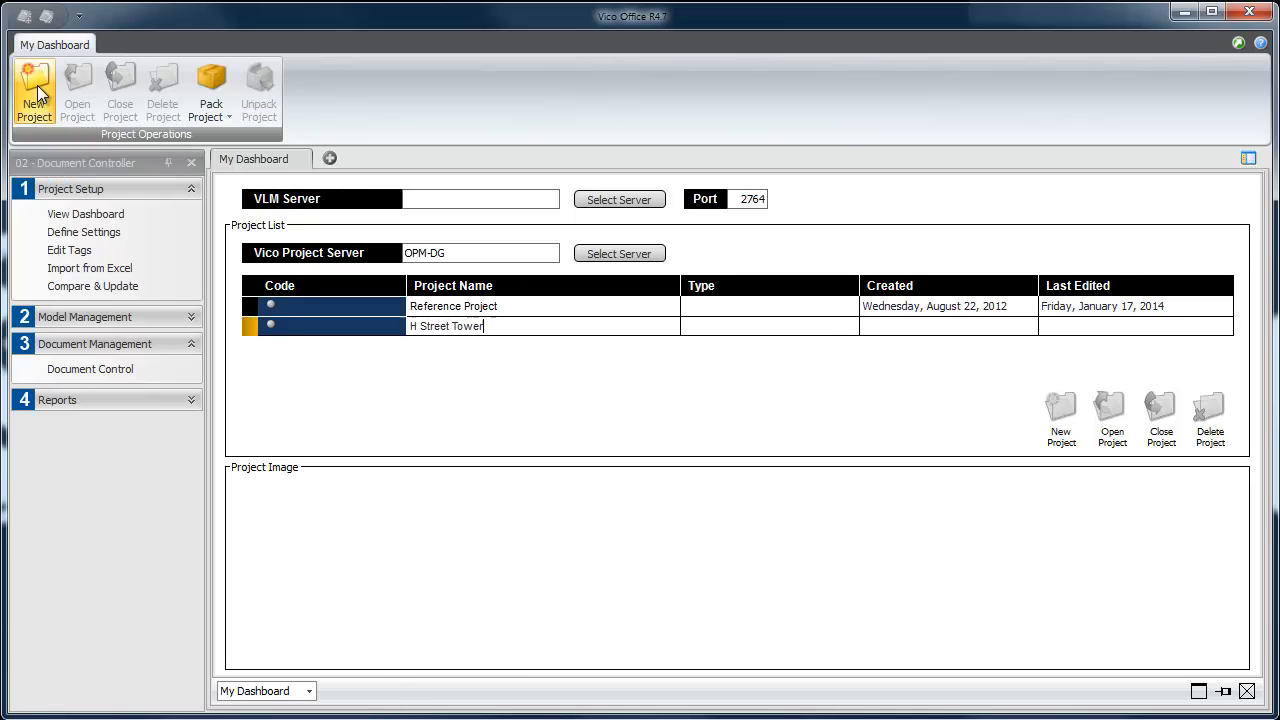
{"action": "double_click", "coordinate": [448, 326]}
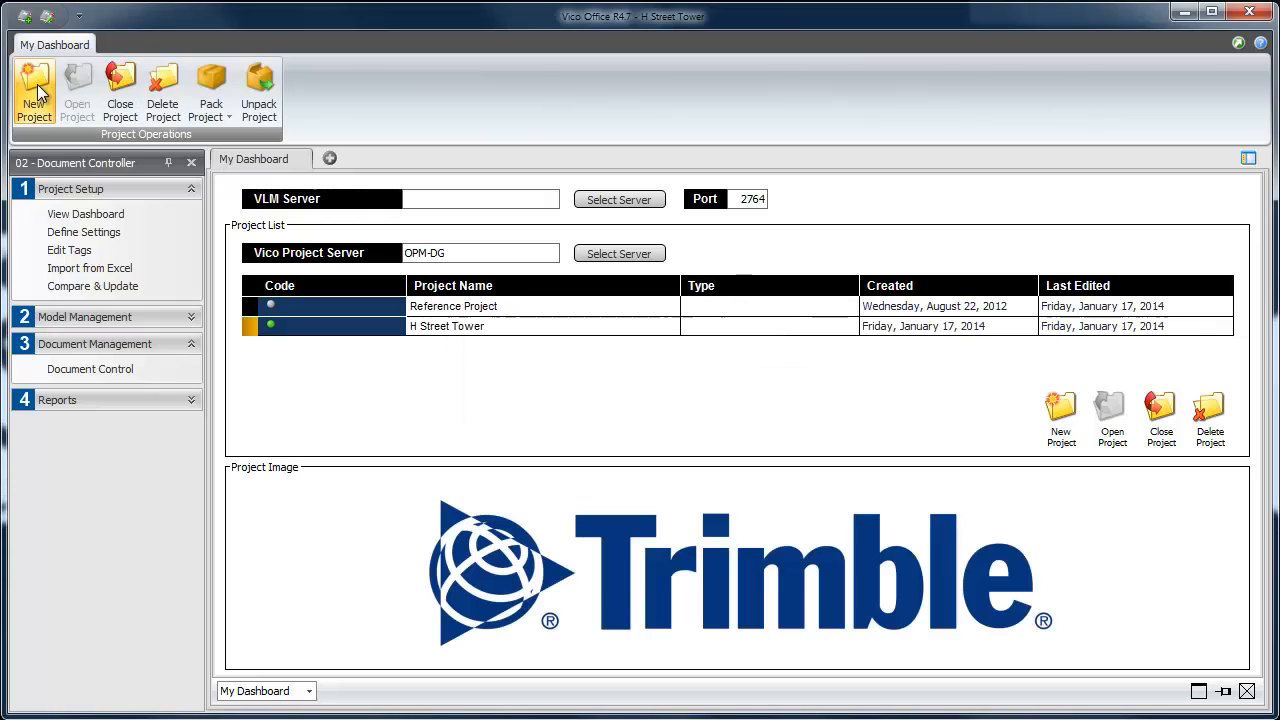
{"action": "left_click", "coordinate": [88, 368]}
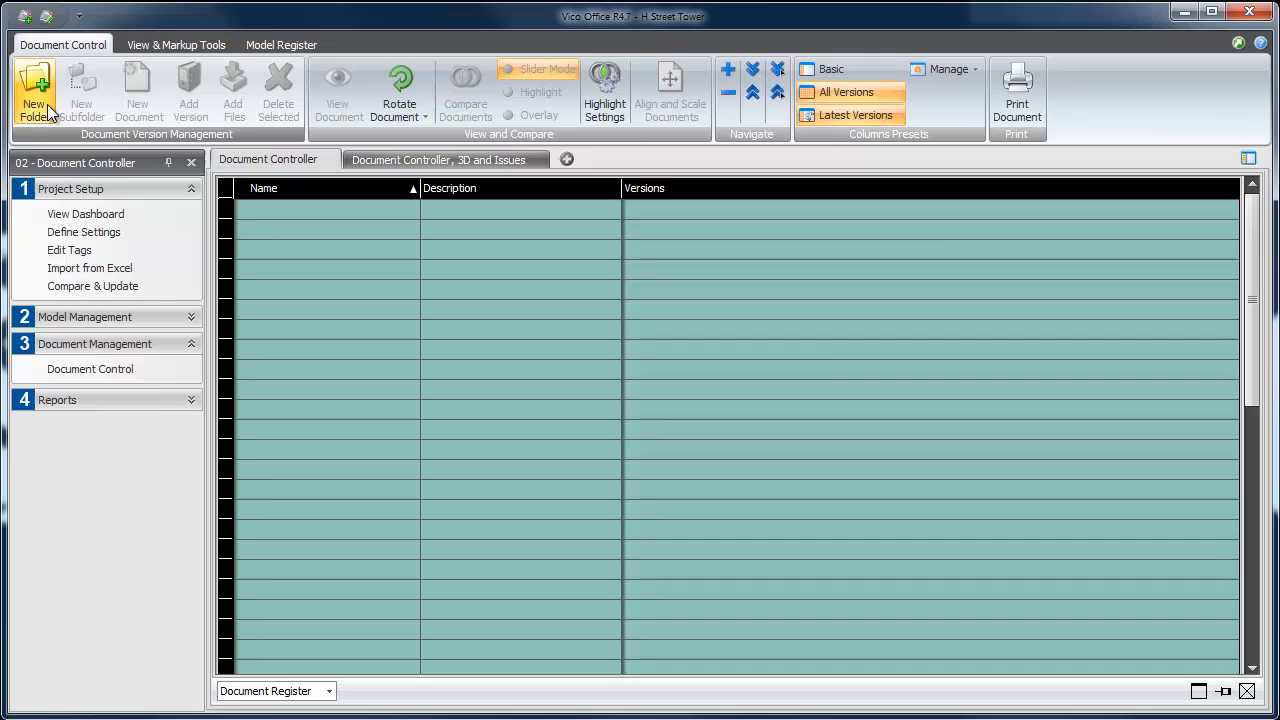
{"action": "mouse_move", "coordinate": [84, 90]}
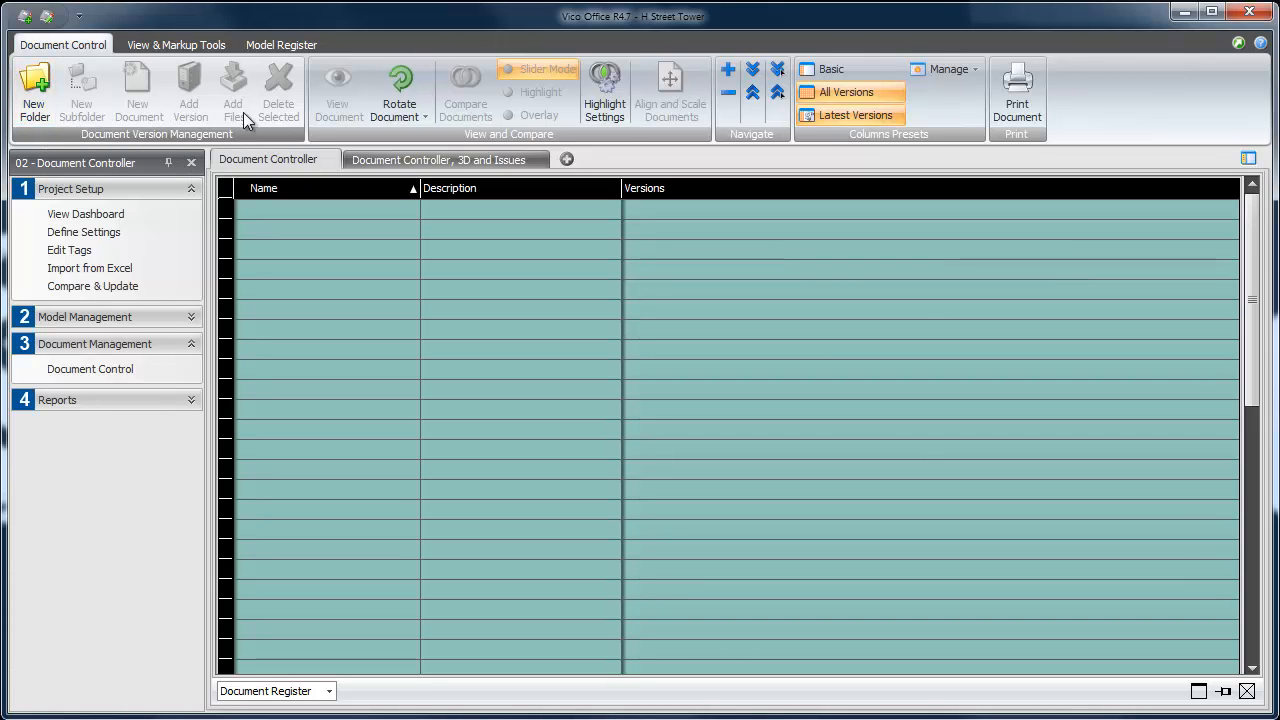
{"action": "mouse_move", "coordinate": [338, 90]}
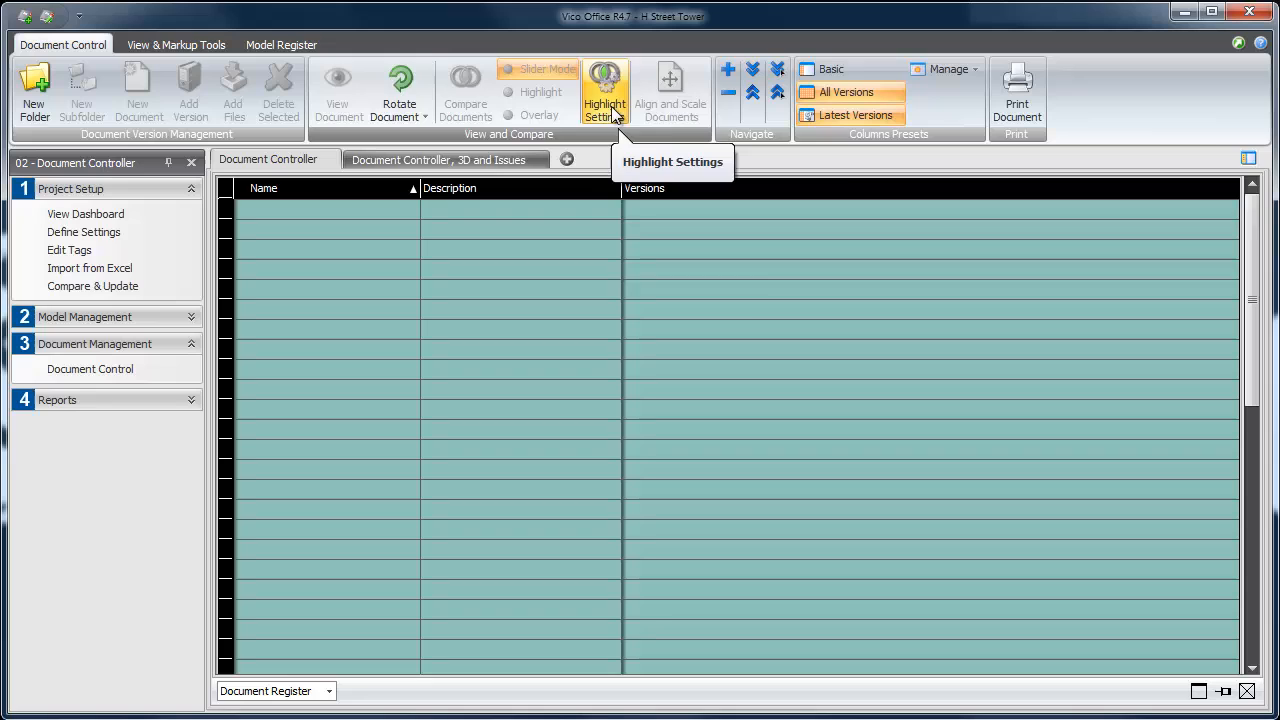
{"action": "mouse_move", "coordinate": [764, 120]}
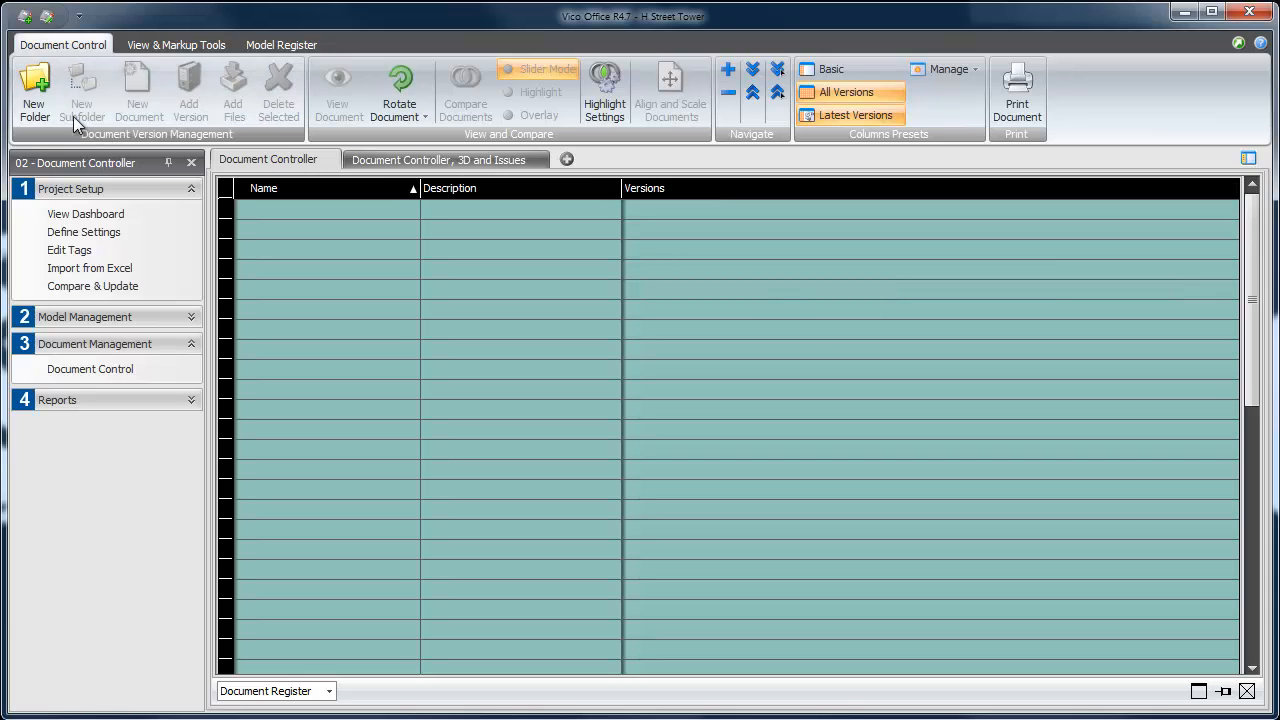
Create a top-level folder 2D DRAWINGS described as CONTRACT DOCUMENTS and select it
{"action": "left_click", "coordinate": [34, 90]}
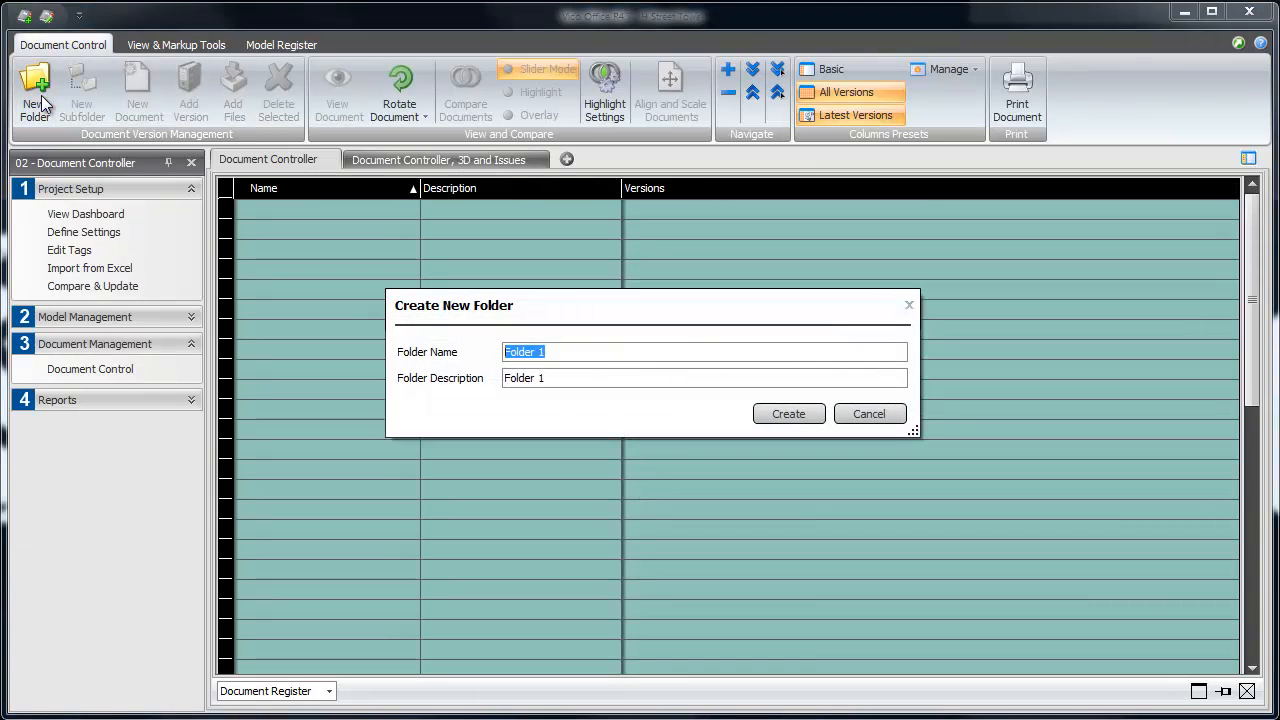
{"action": "type", "text": "2D DRAWINGS"}
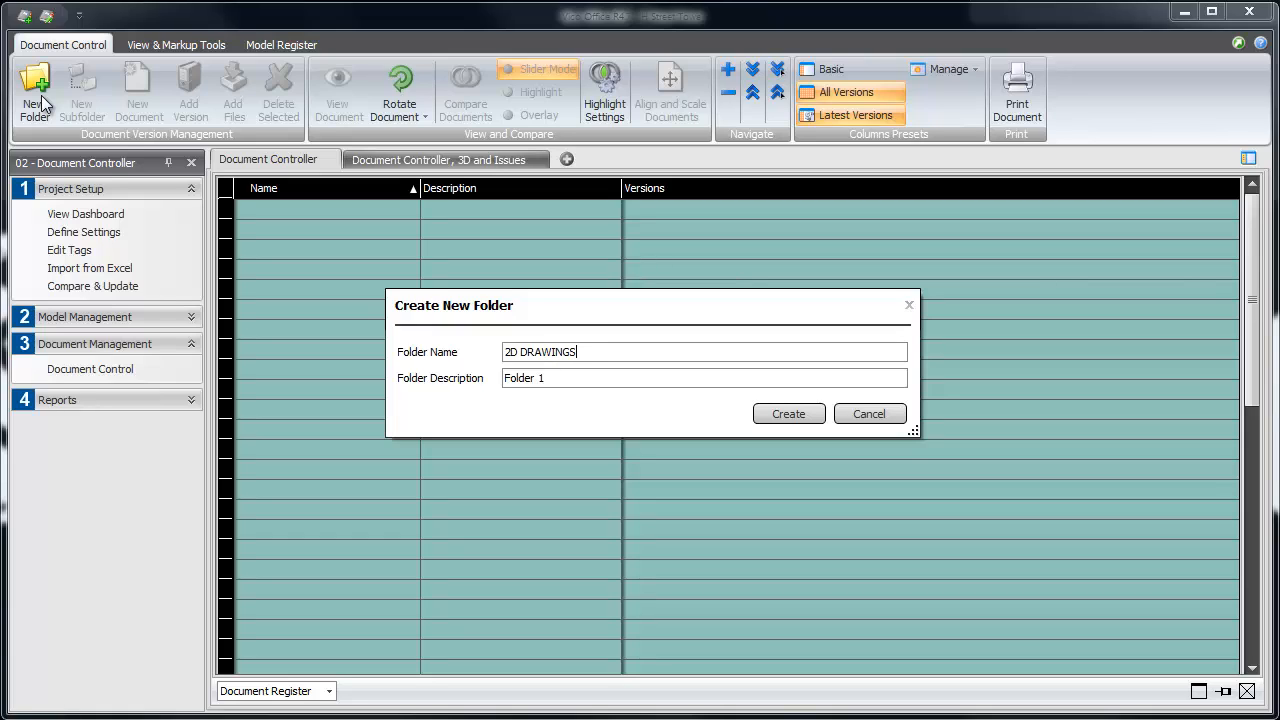
{"action": "type", "text": "CONTRACT DOCUME"}
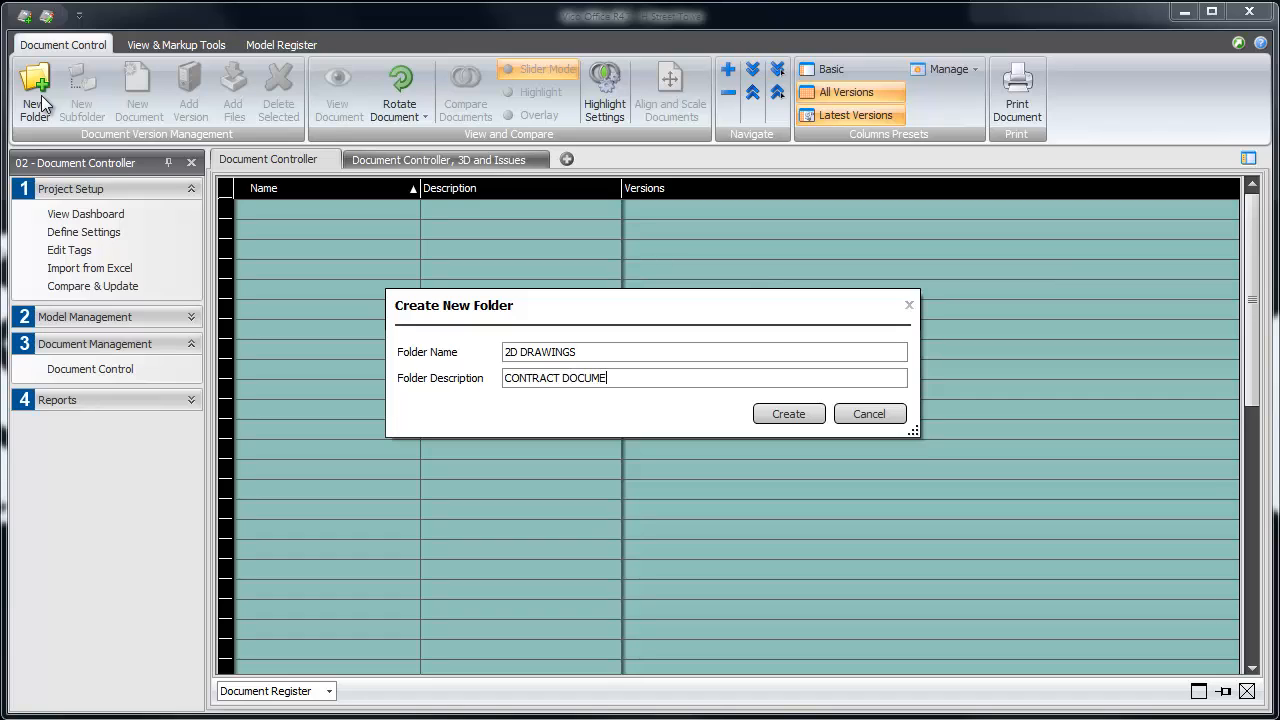
{"action": "type", "text": "NTS"}
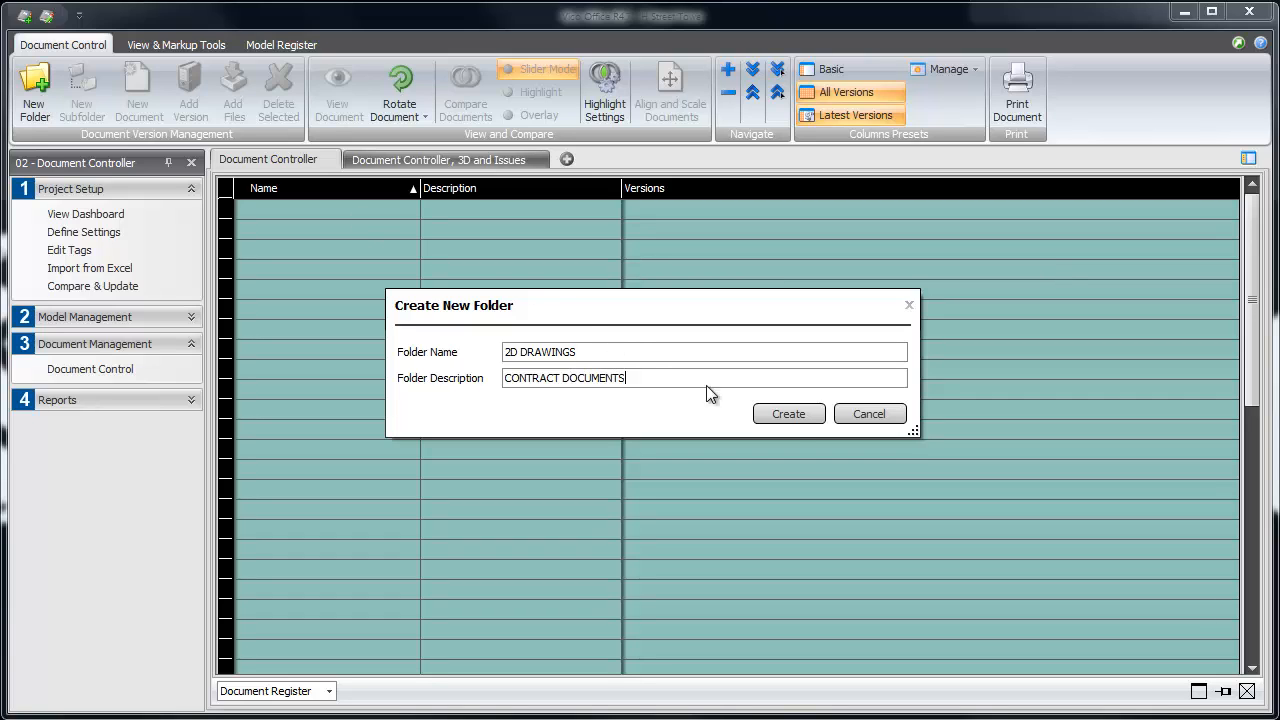
{"action": "left_click", "coordinate": [788, 412]}
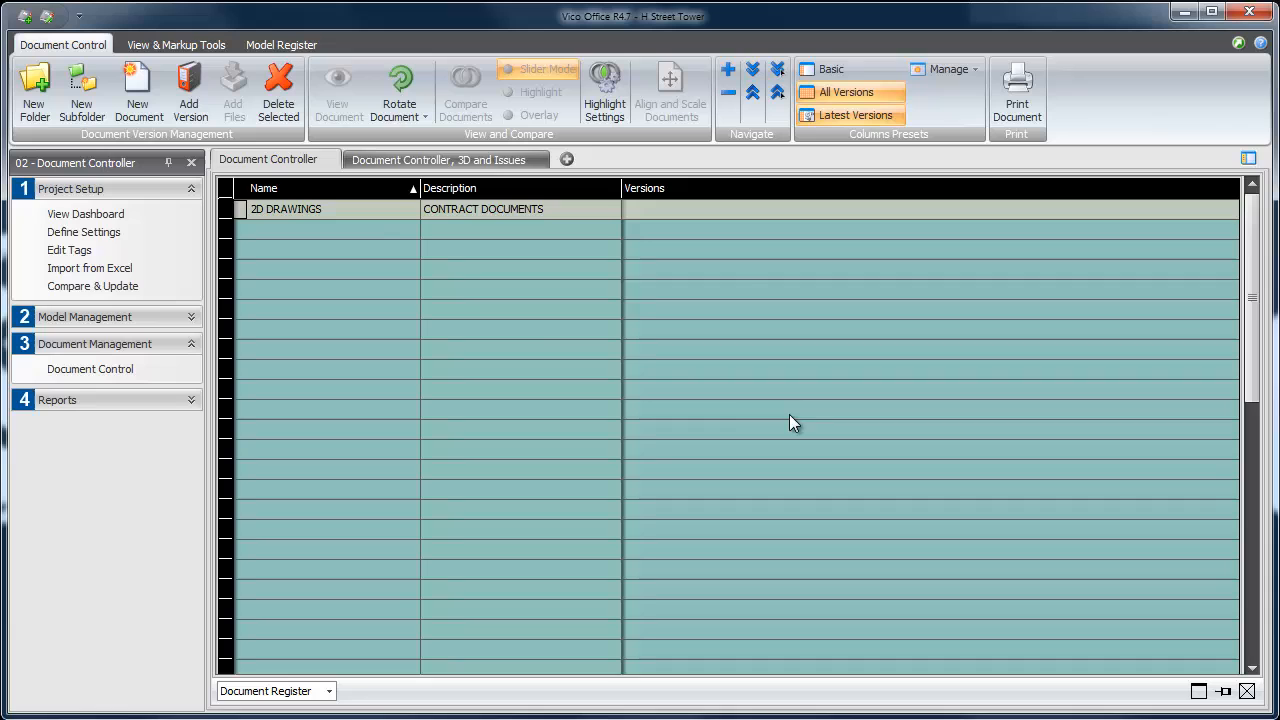
{"action": "left_click", "coordinate": [290, 210]}
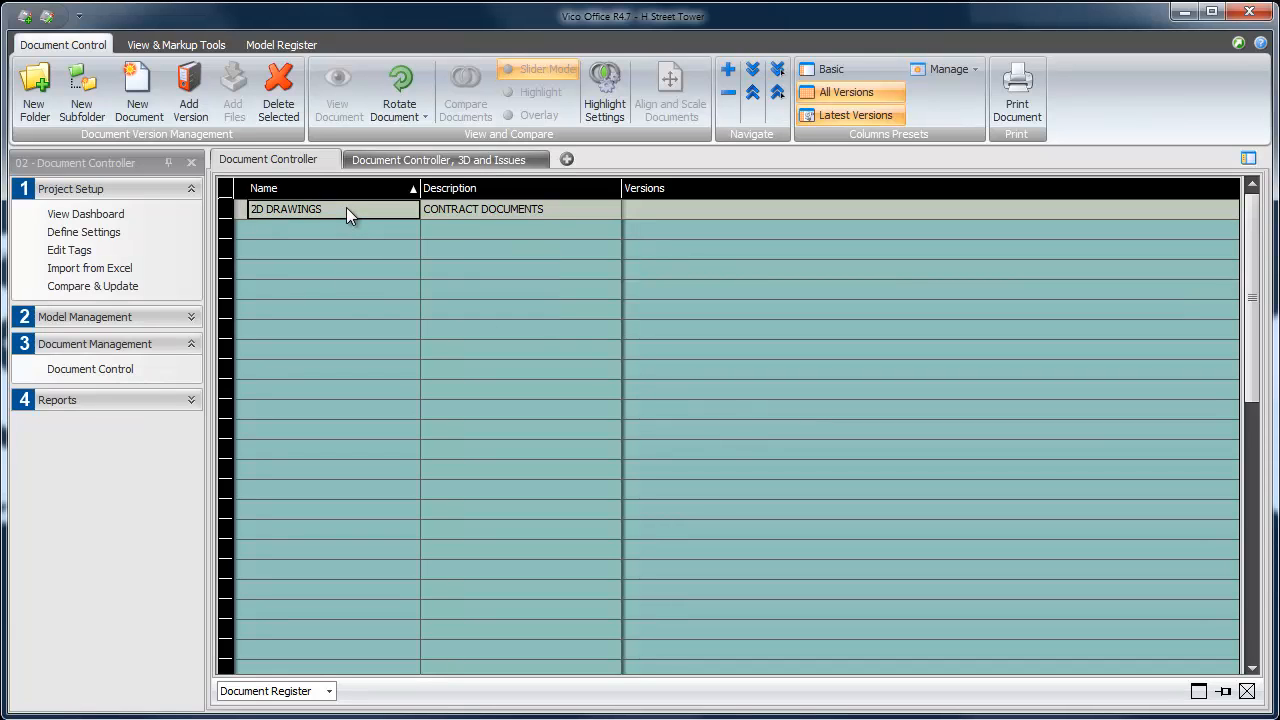
Create subfolder ARC described as ARCHITECTURAL DRAWINGS under 2D DRAWINGS
{"action": "left_click", "coordinate": [34, 90]}
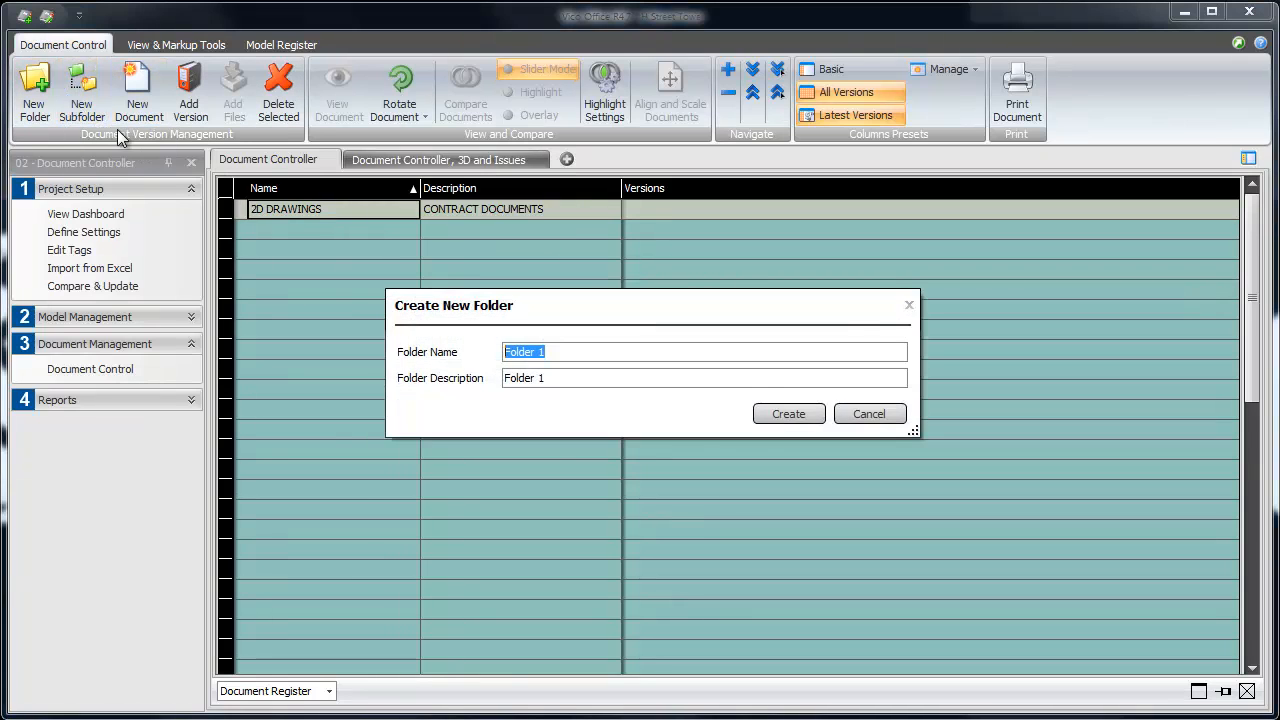
{"action": "type", "text": "ARC"}
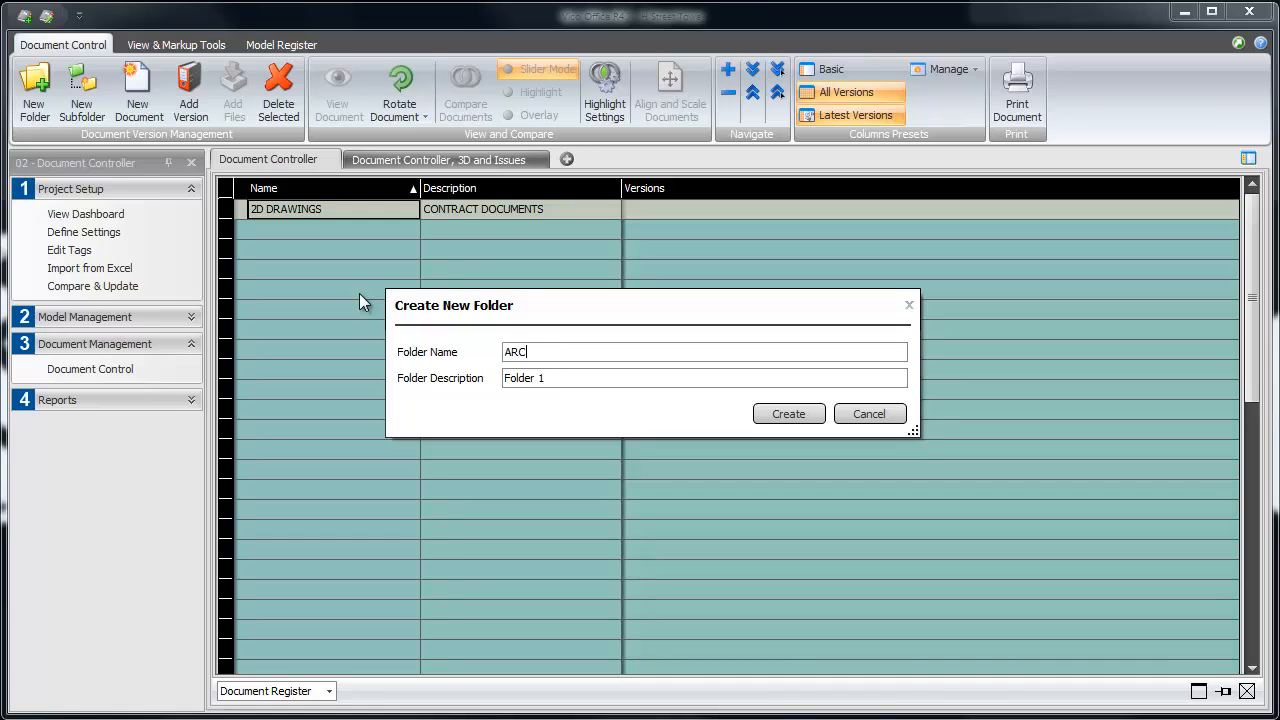
{"action": "type", "text": "ARCHITECTURAL DRA"}
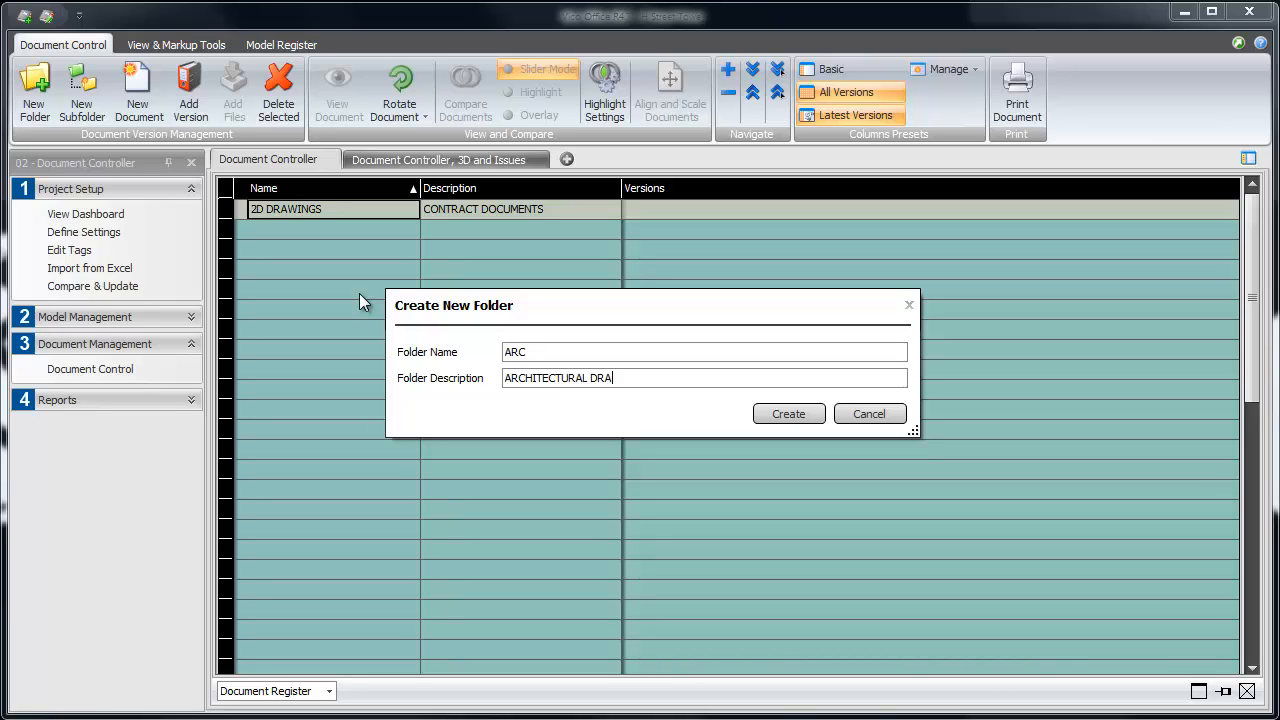
{"action": "left_click", "coordinate": [788, 412]}
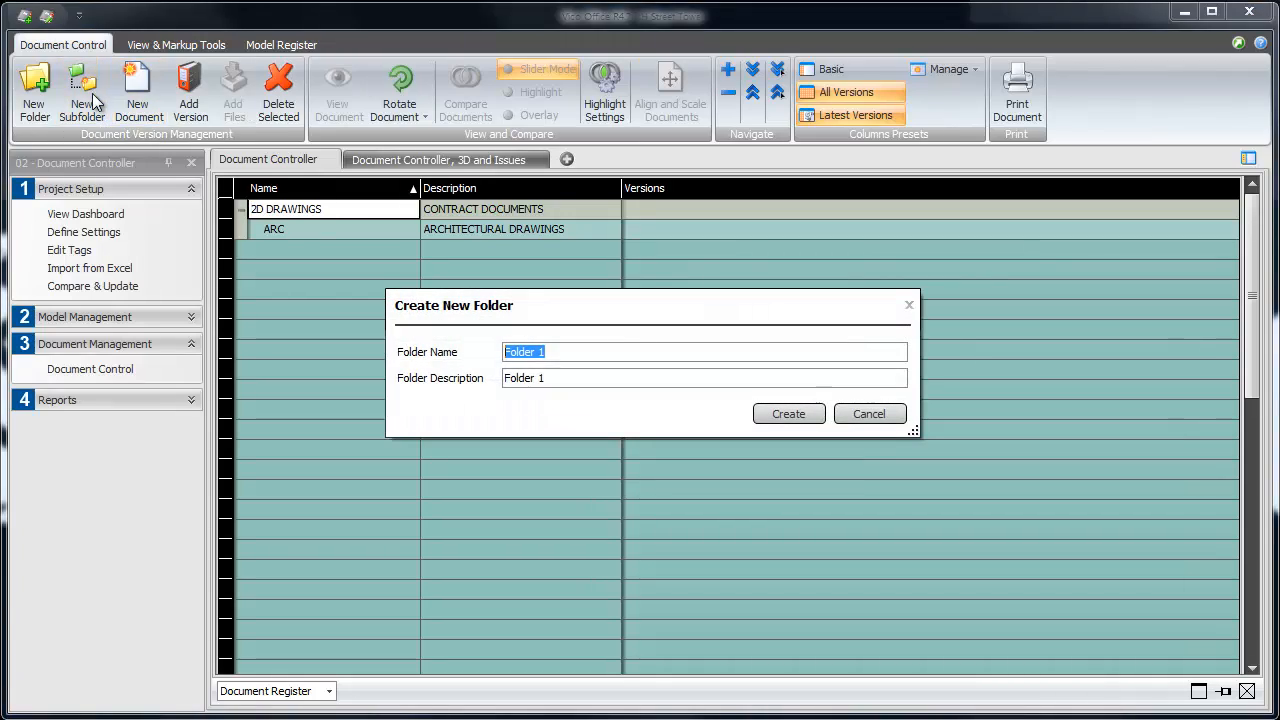
Enter a second subfolder MEP with description PLUMBING DRAWINGS
{"action": "type", "text": "M"}
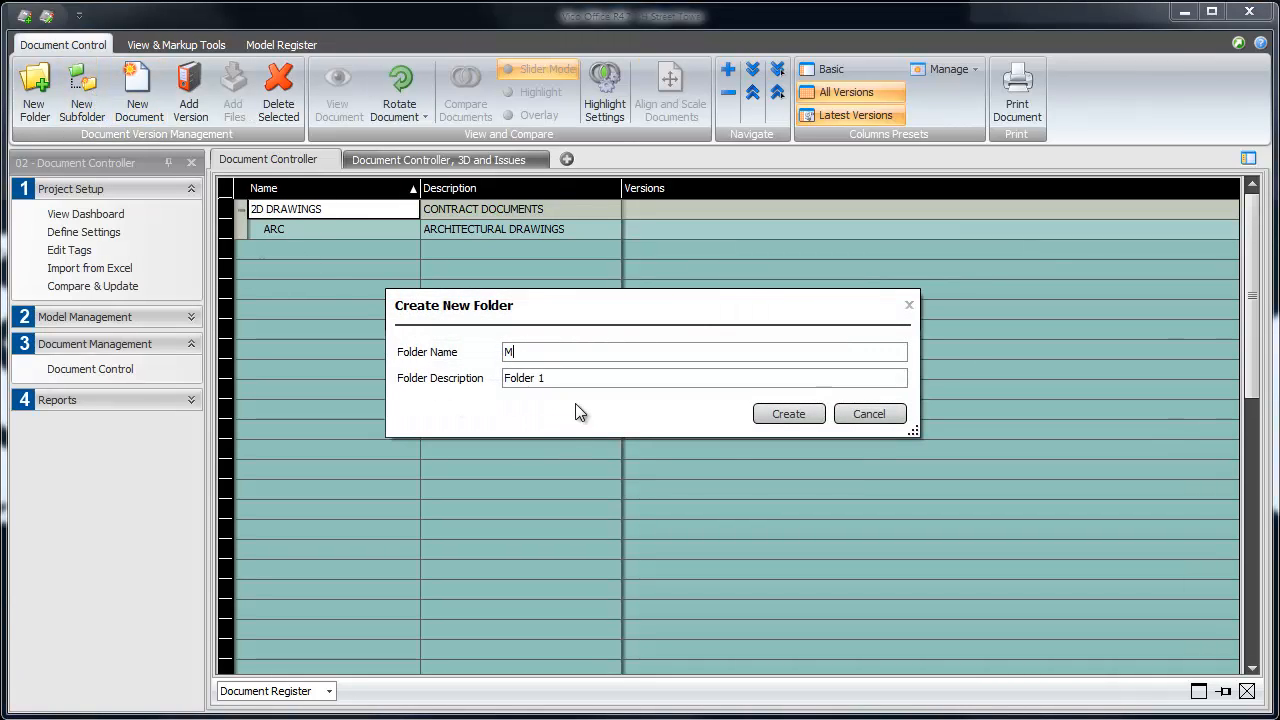
{"action": "type", "text": "EP"}
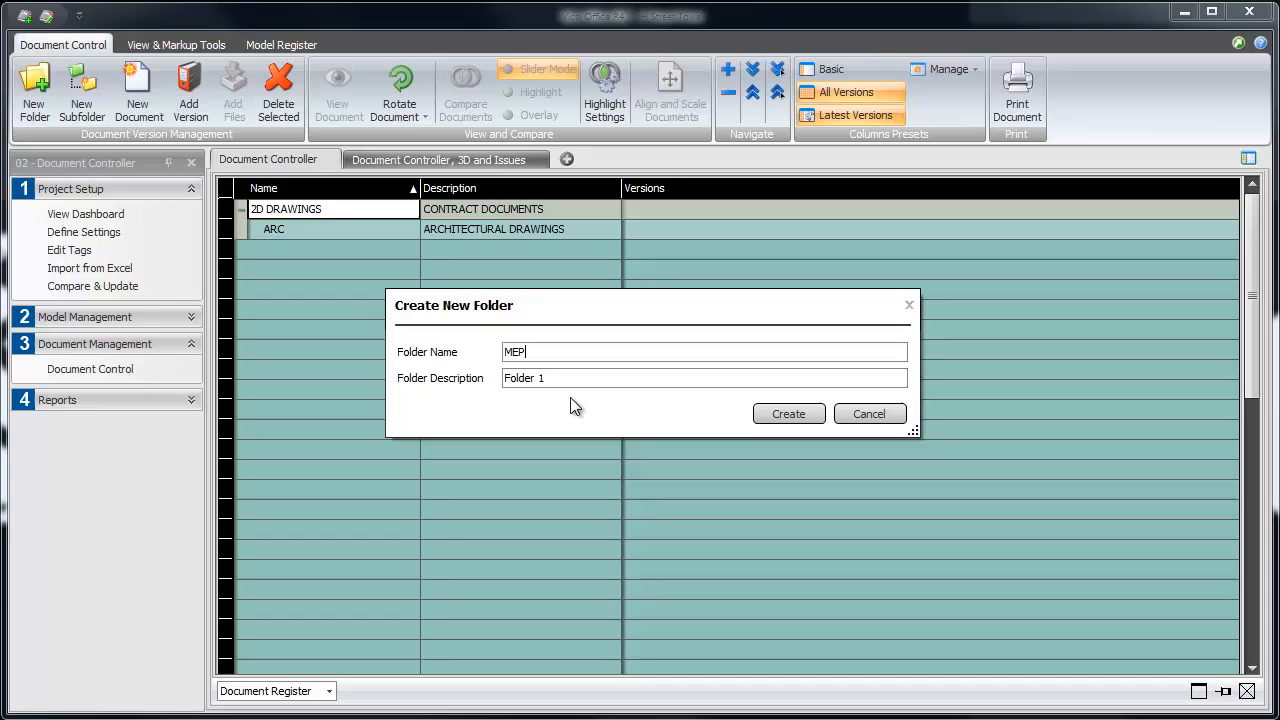
{"action": "triple_click", "coordinate": [524, 376]}
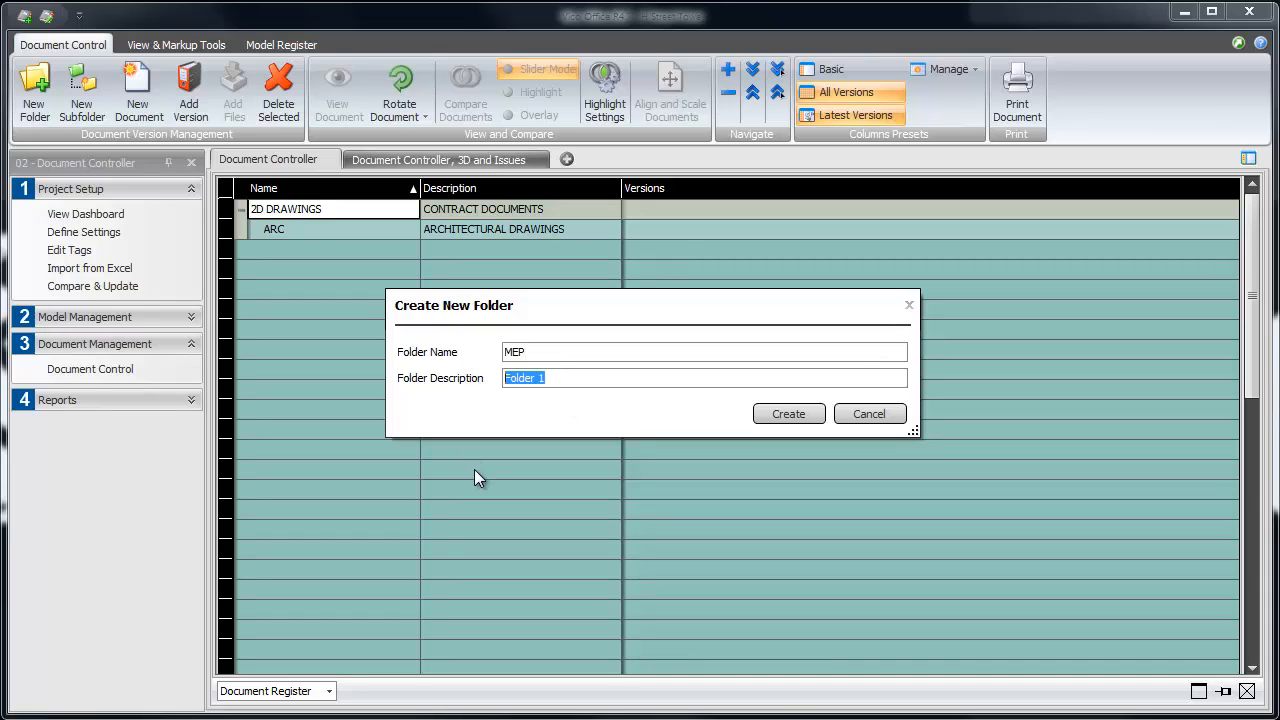
{"action": "type", "text": "PLUMBING DRAWINGS"}
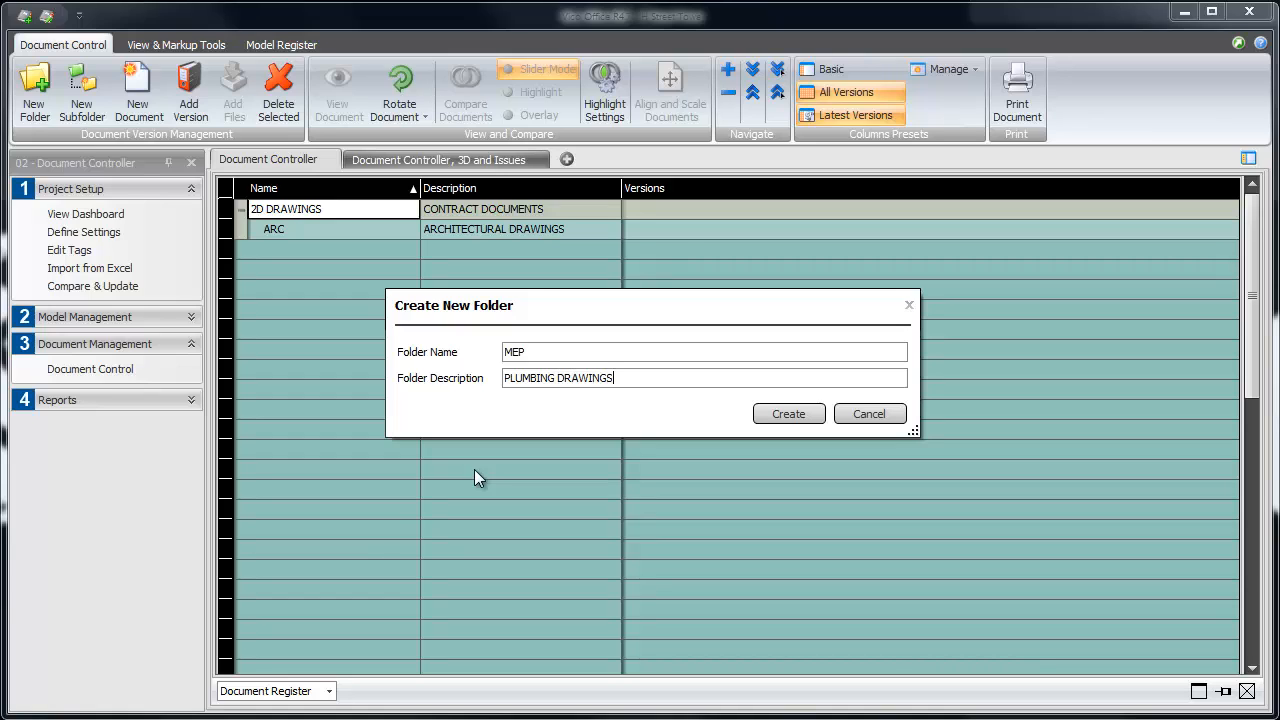
Create the MEP subfolder and start a new ARC version named 35% CD
{"action": "left_click", "coordinate": [788, 412]}
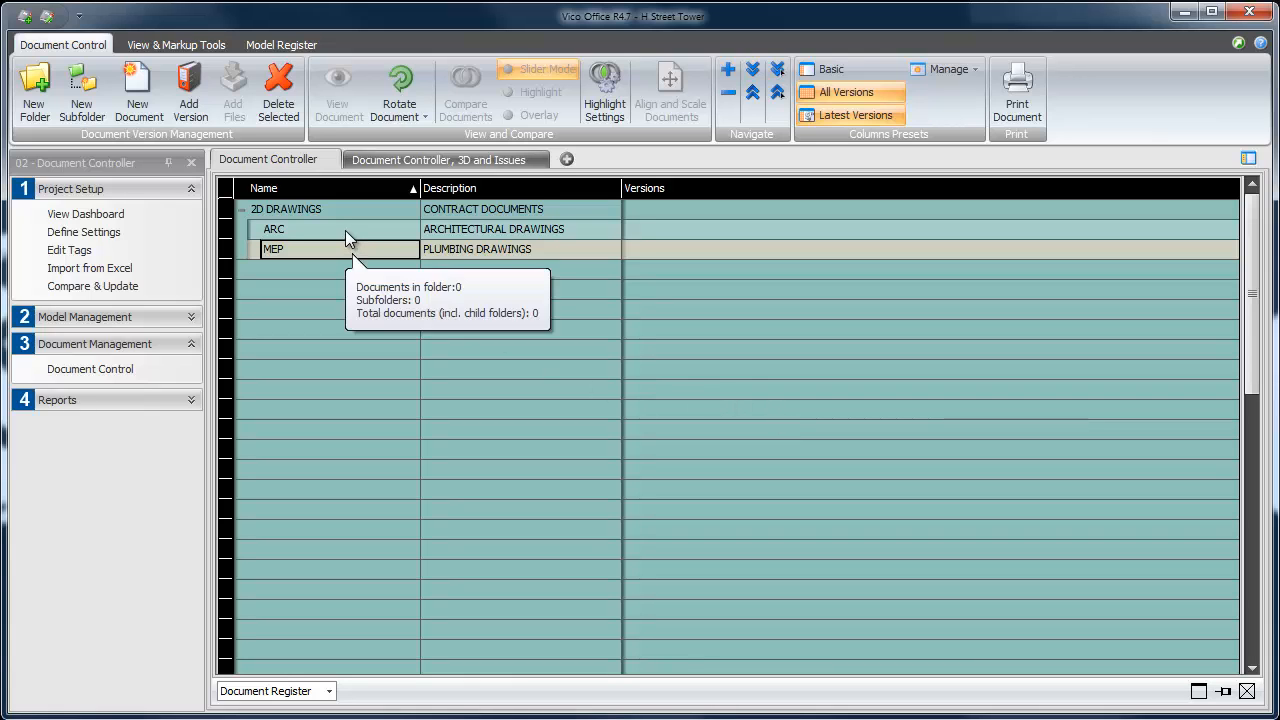
{"action": "mouse_move", "coordinate": [190, 90]}
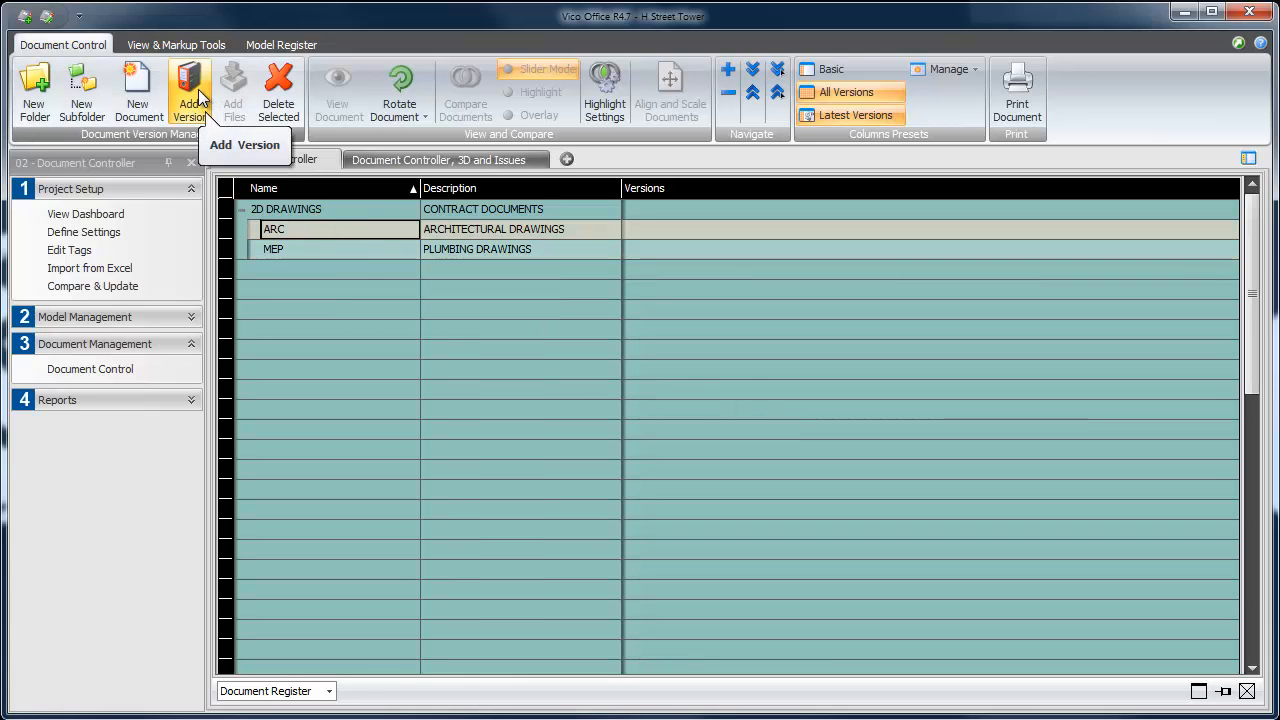
{"action": "left_click", "coordinate": [190, 90]}
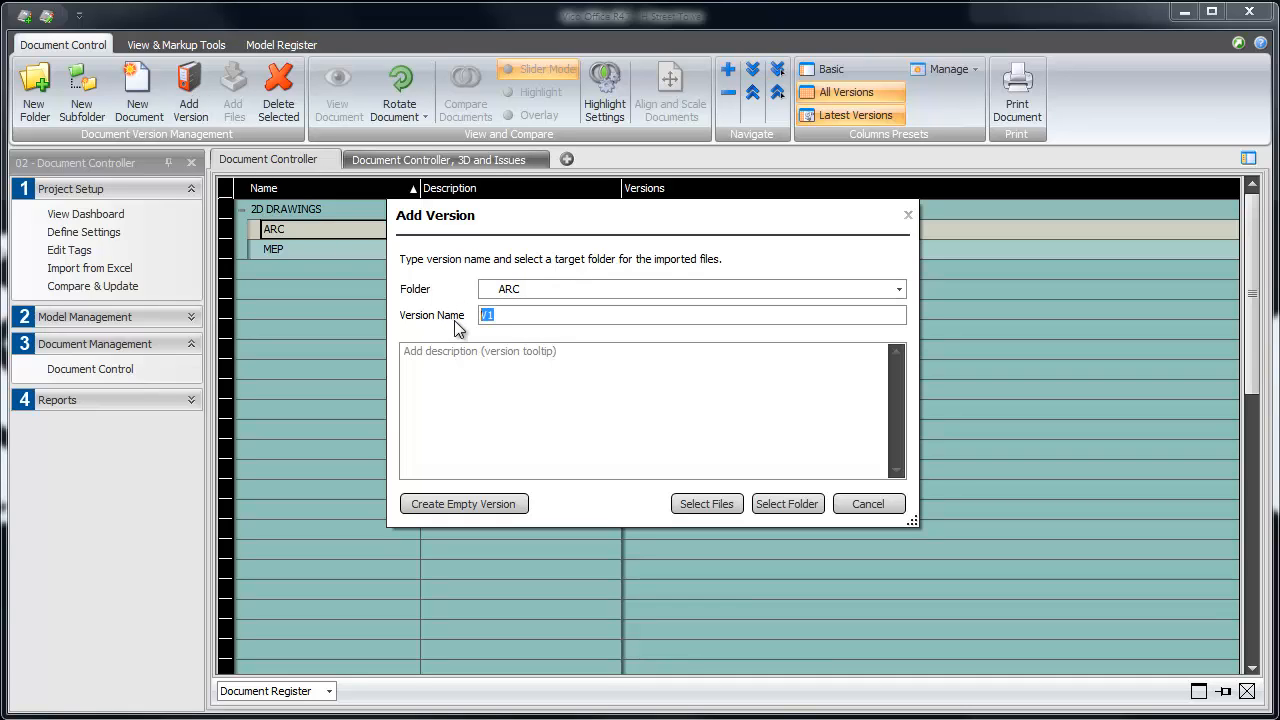
{"action": "type", "text": "35%"}
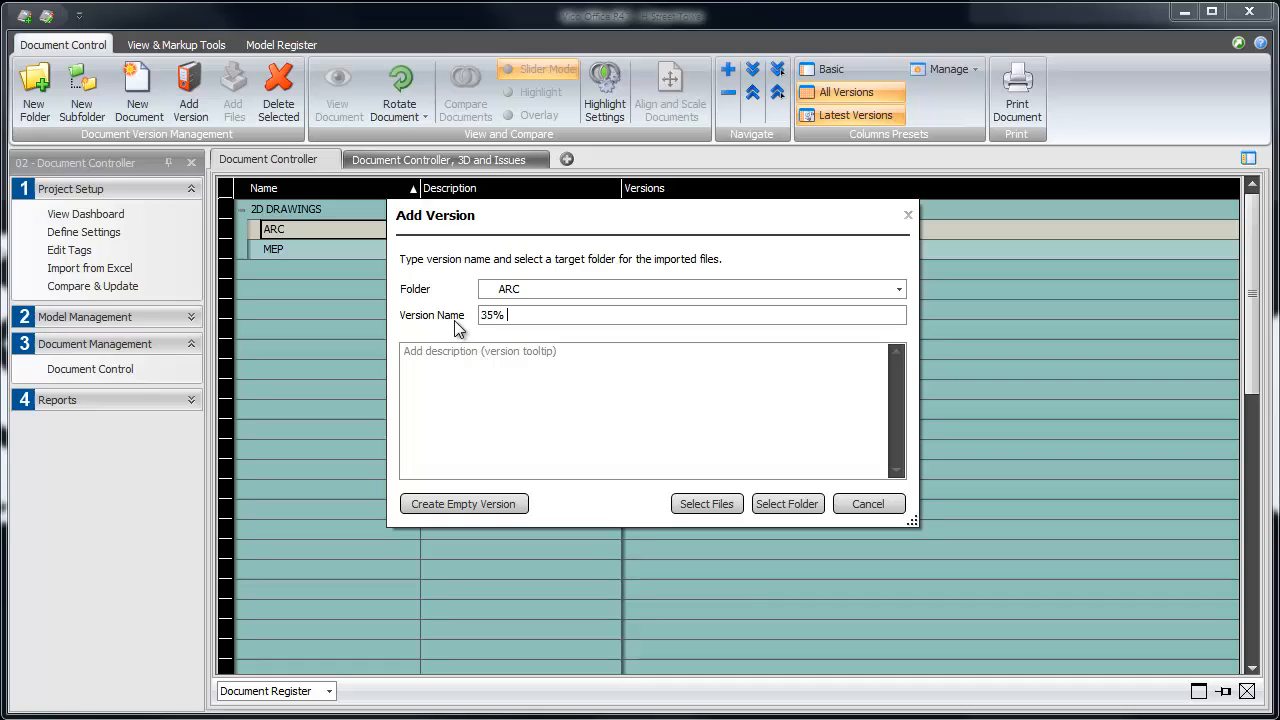
{"action": "type", "text": "CD"}
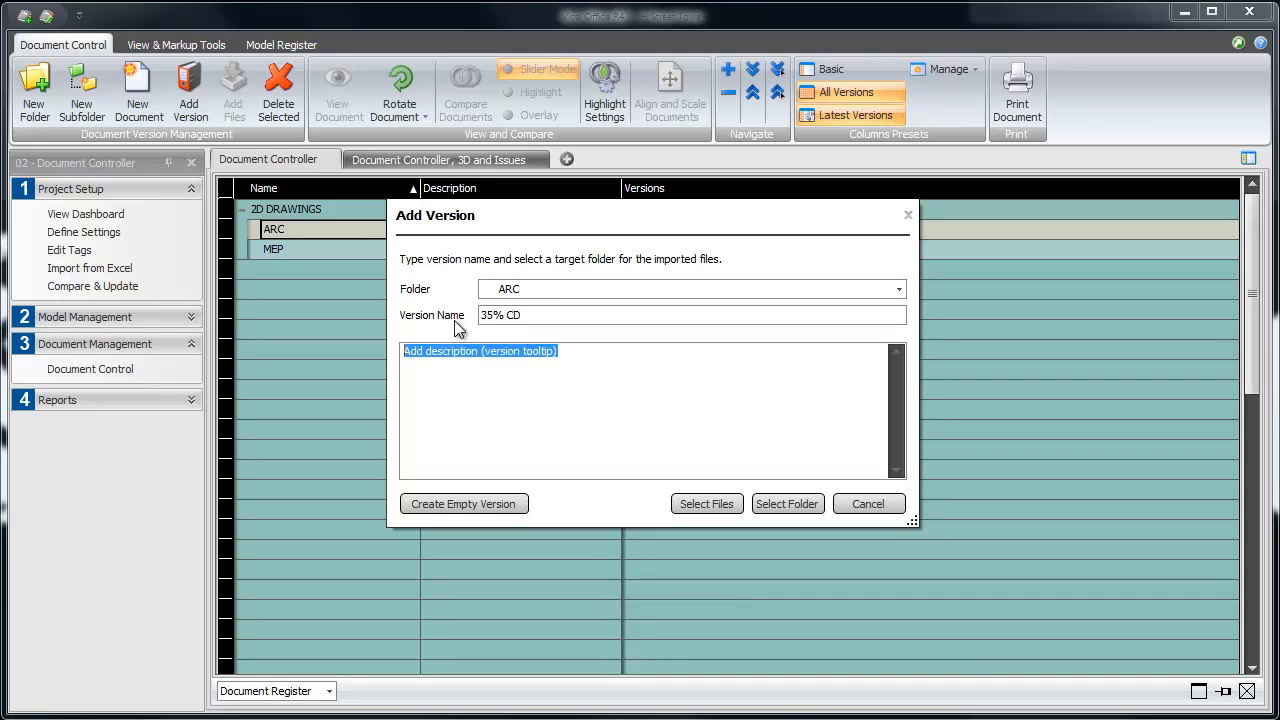
Describe the version as Received: 6/1/2013 and proceed to choose its files
{"action": "type", "text": "Received: 6"}
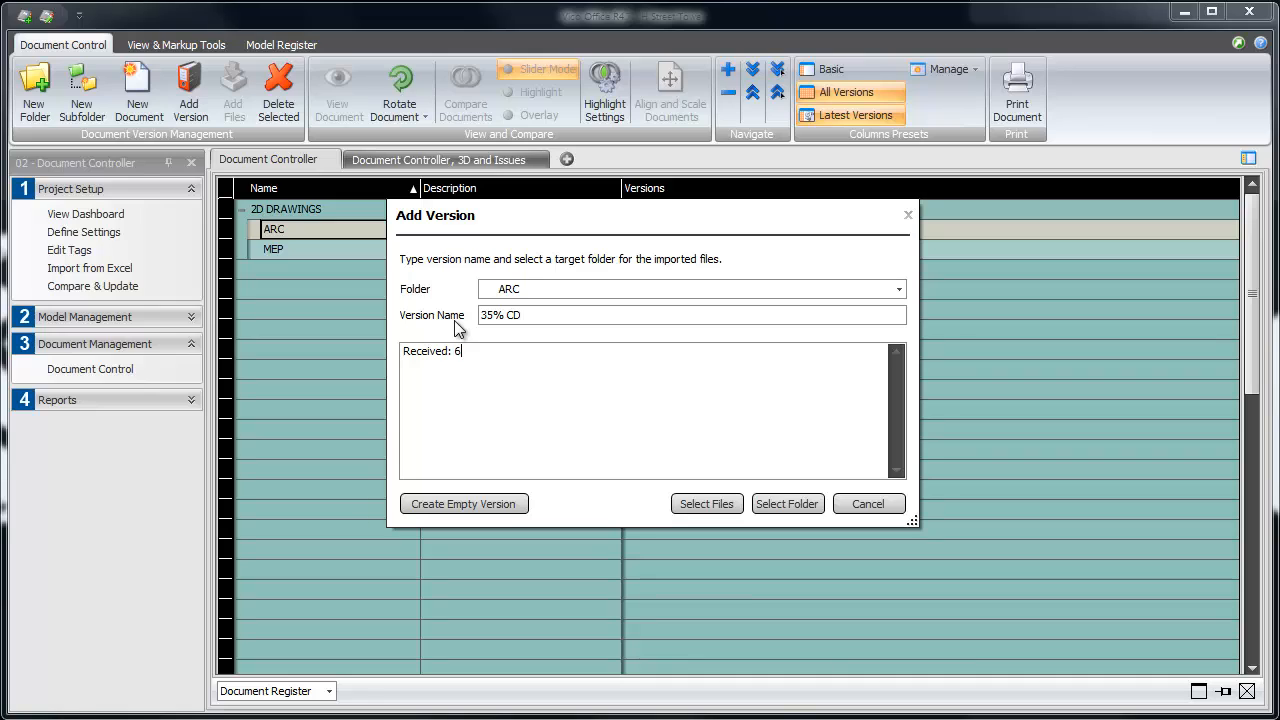
{"action": "type", "text": "/1/20"}
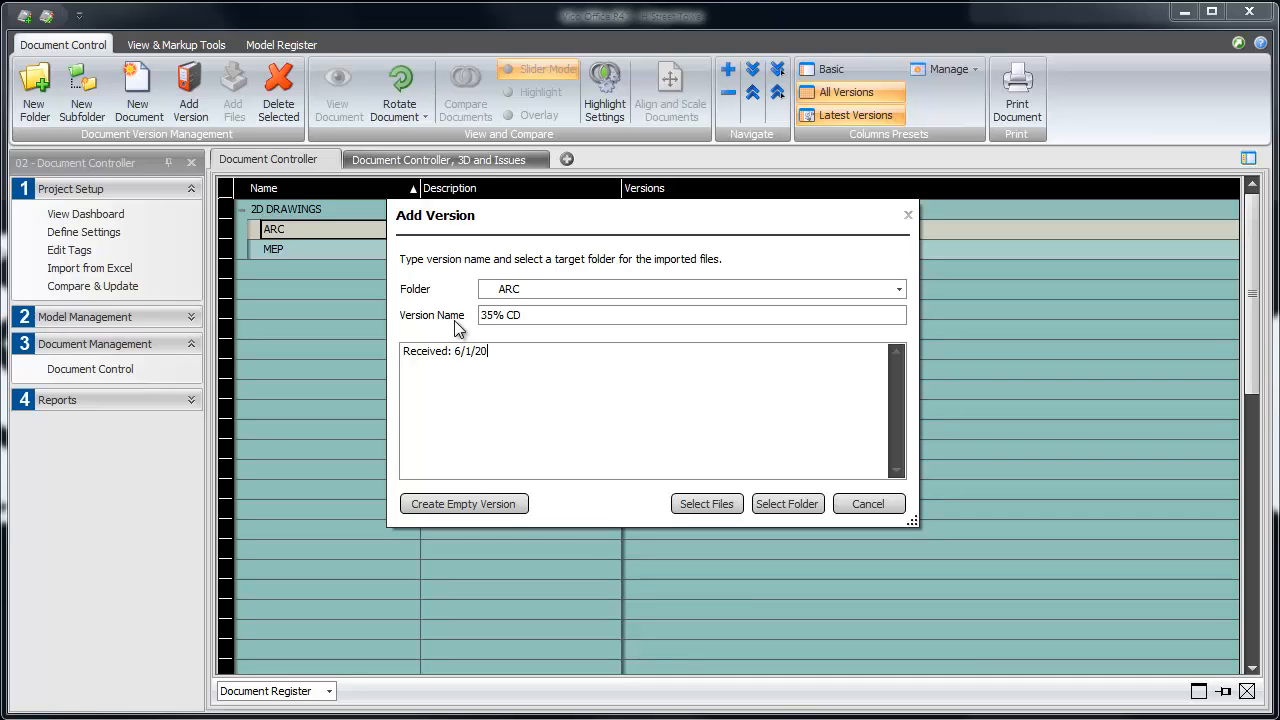
{"action": "type", "text": "13"}
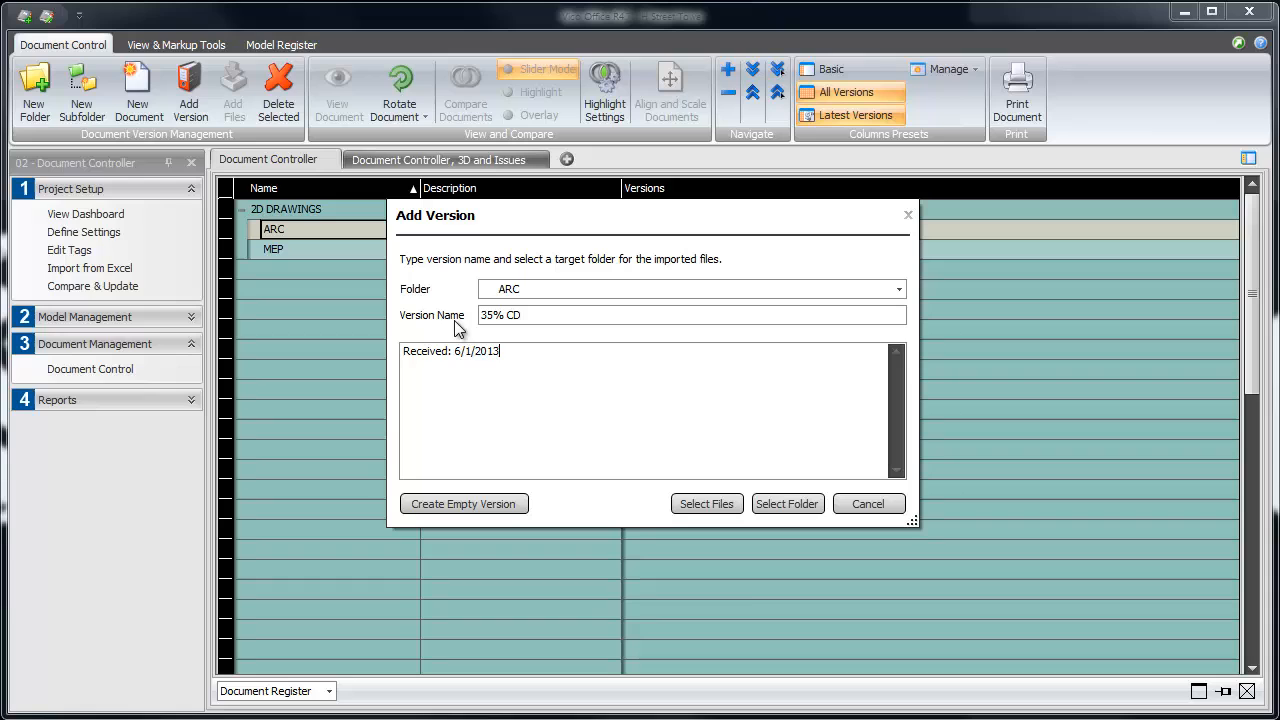
{"action": "left_click", "coordinate": [706, 504]}
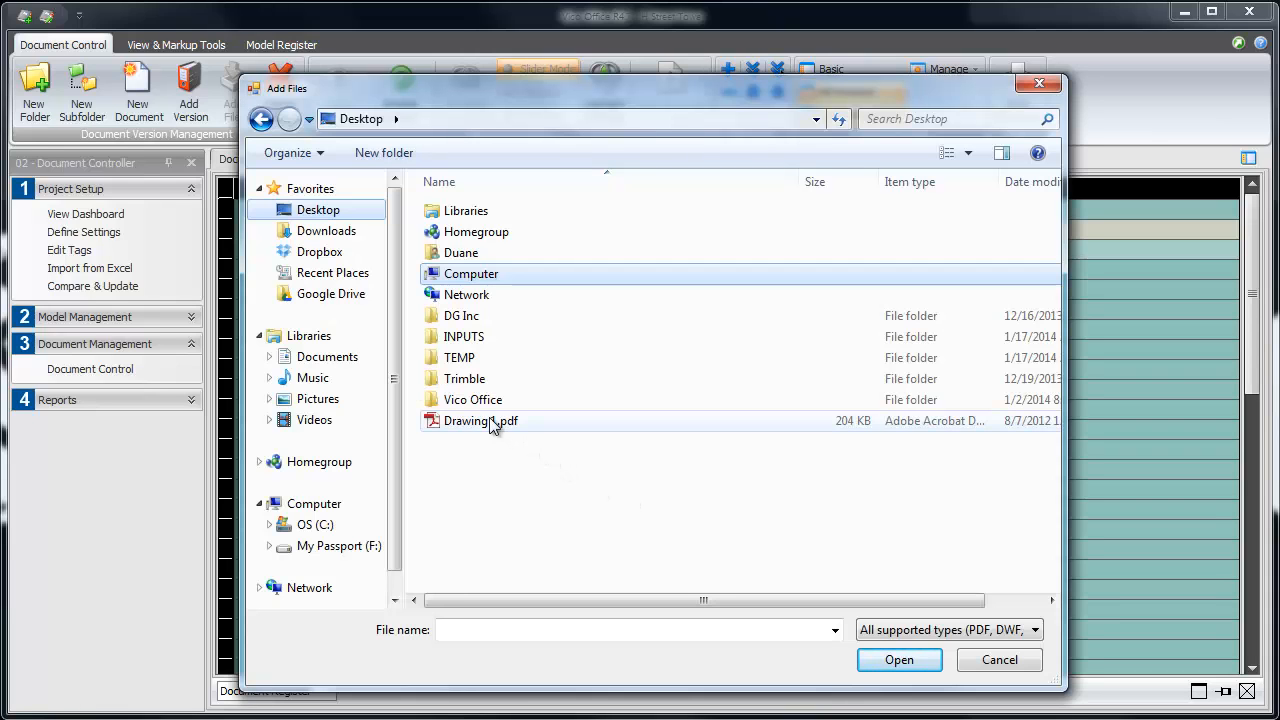
Import Drawing 1.pdf from the desktop into ARC's 35% CD version
{"action": "left_click", "coordinate": [480, 420]}
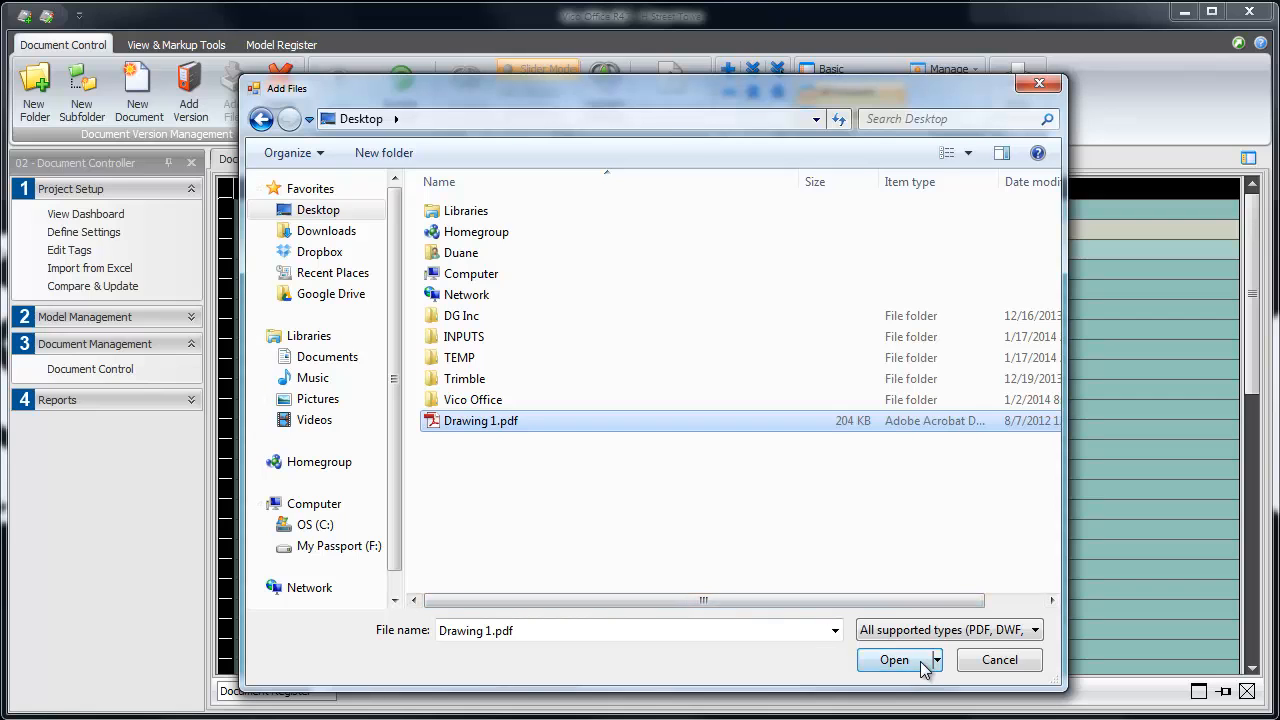
{"action": "left_click", "coordinate": [892, 660]}
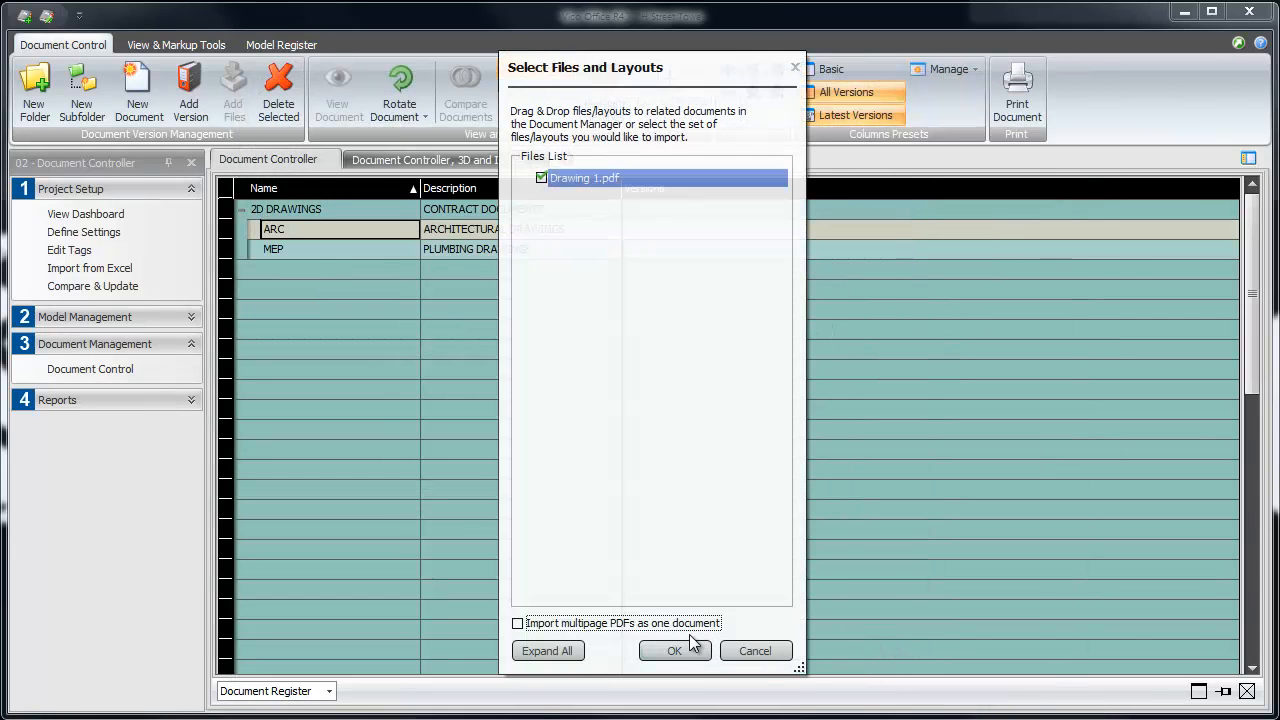
{"action": "left_click", "coordinate": [674, 650]}
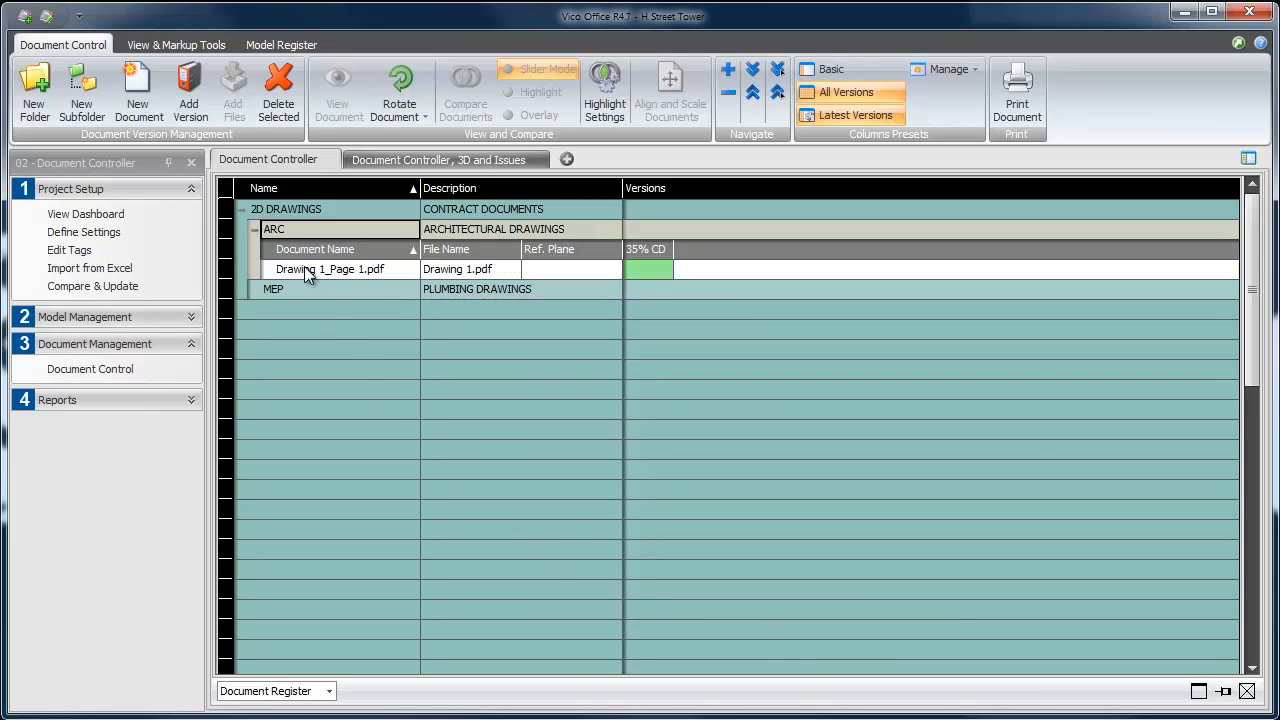
View Drawing 1_Page 1 in its own view set, then return to the document register
{"action": "left_click", "coordinate": [330, 268]}
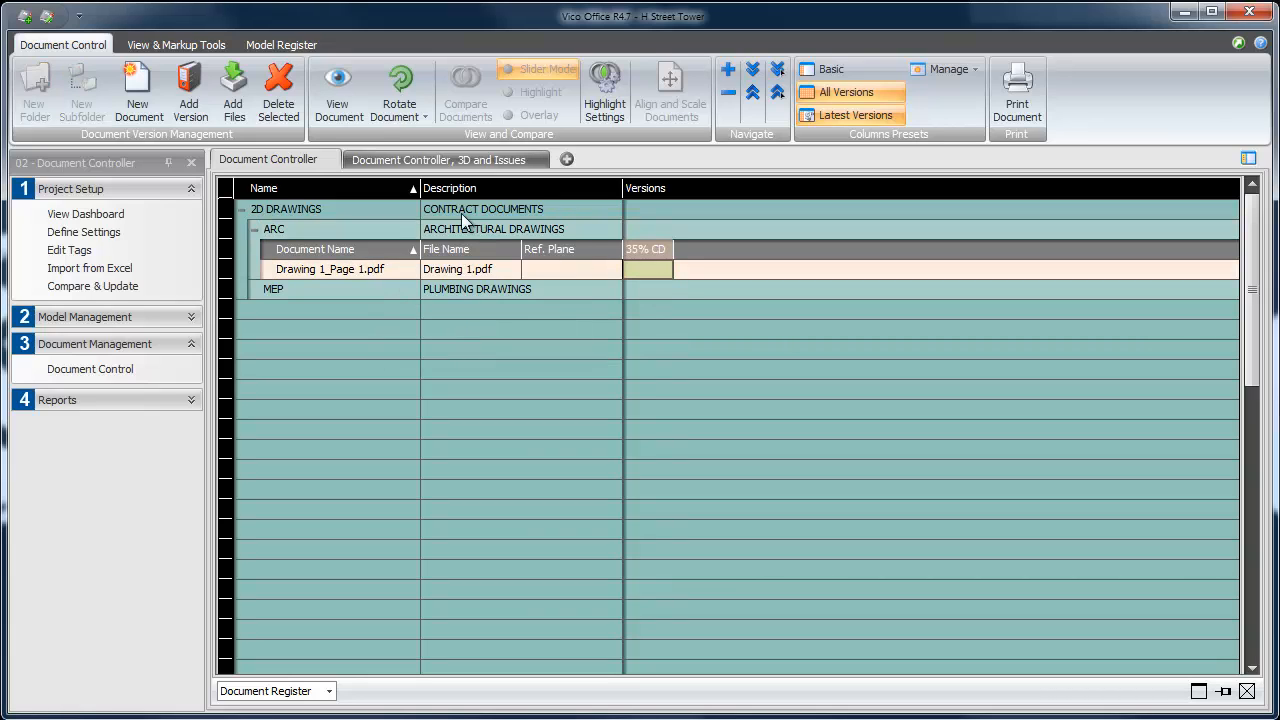
{"action": "left_click", "coordinate": [338, 90]}
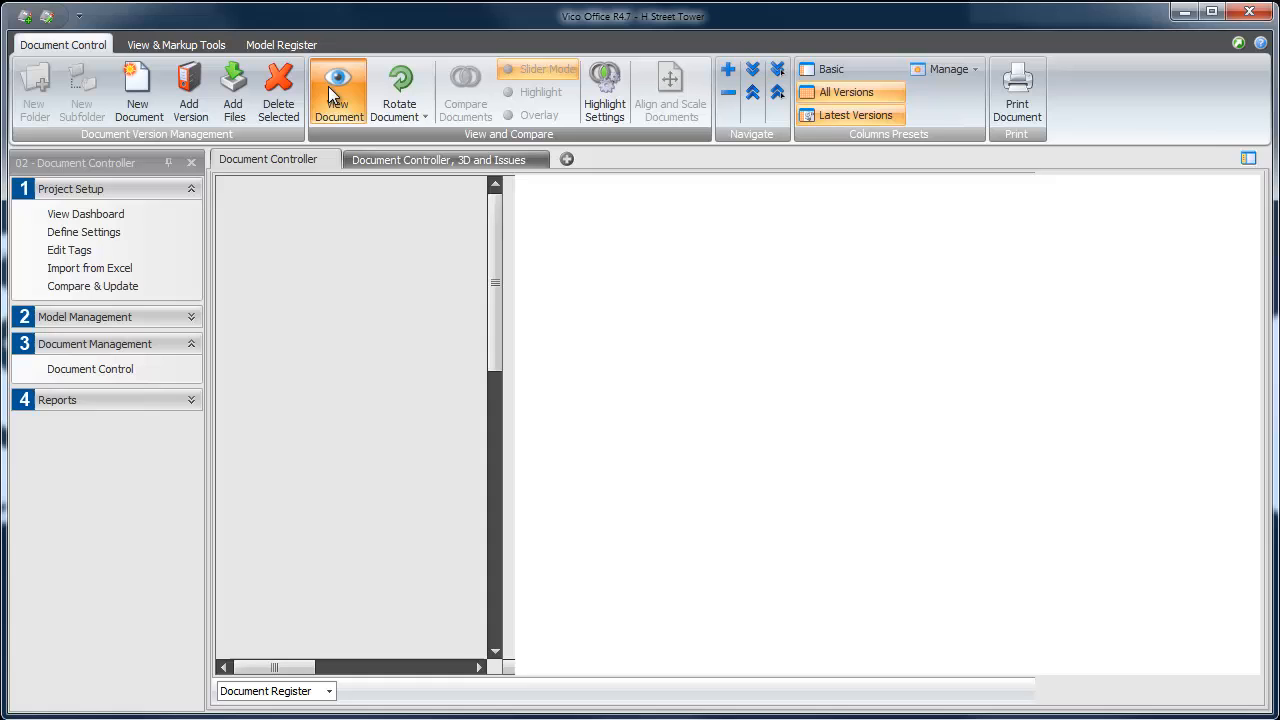
{"action": "left_click", "coordinate": [340, 90]}
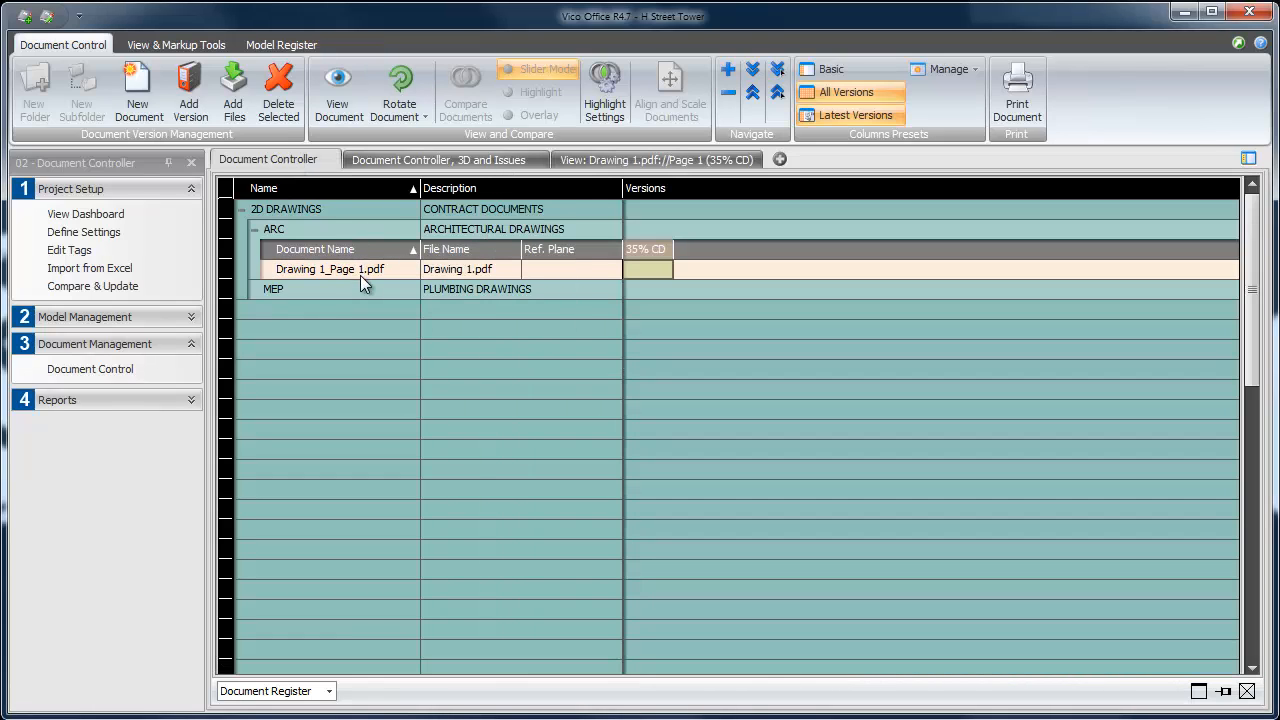
Delete the Drawing 1 page document from the ARC folder
{"action": "left_click", "coordinate": [278, 90]}
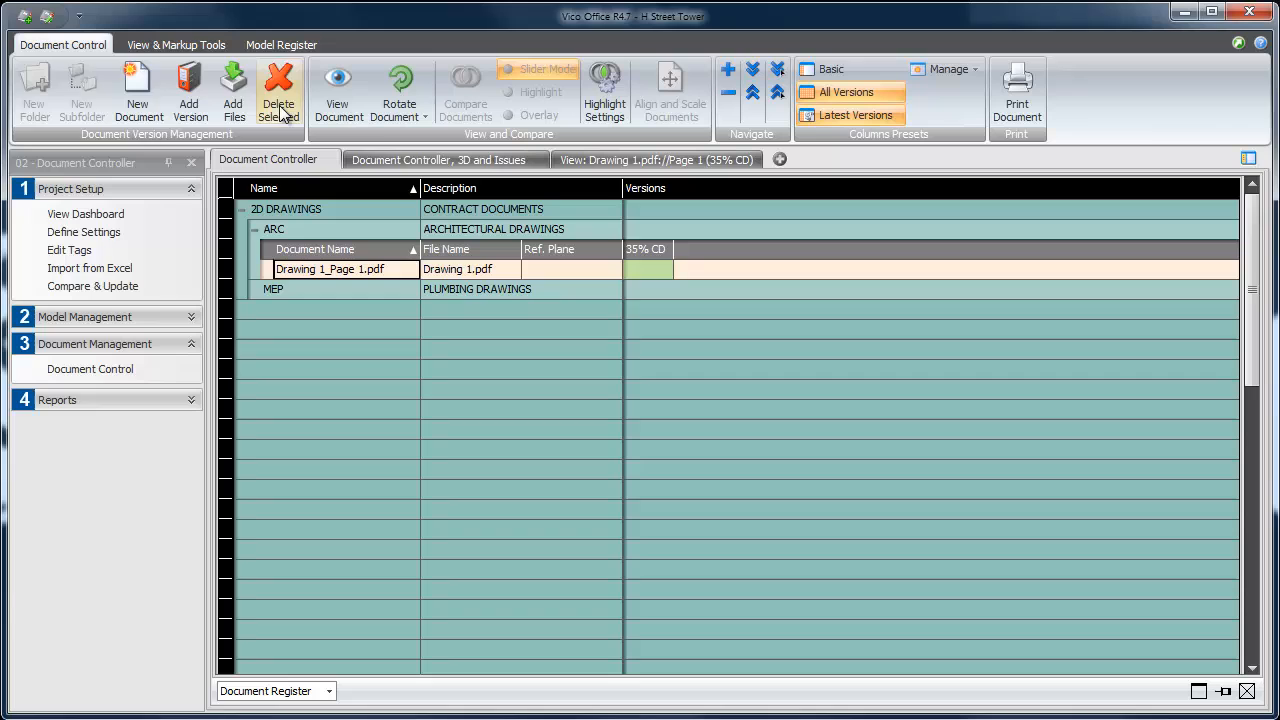
{"action": "left_click", "coordinate": [278, 90]}
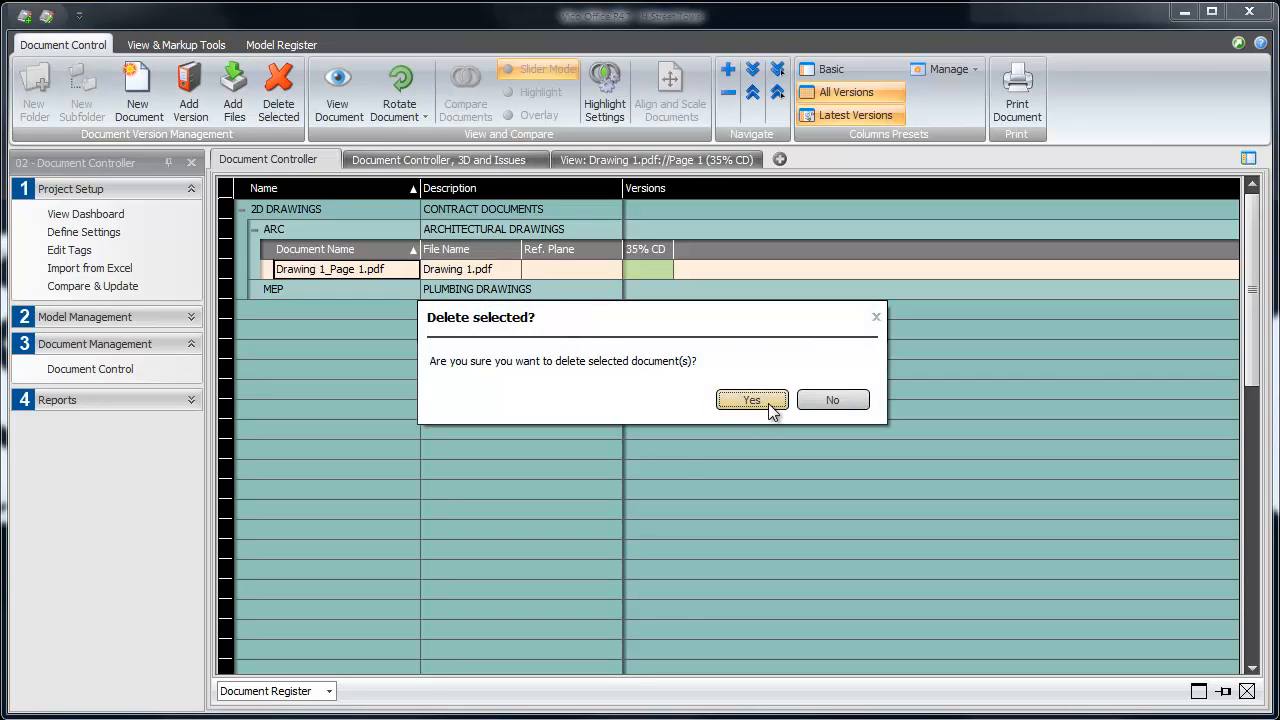
{"action": "left_click", "coordinate": [752, 400]}
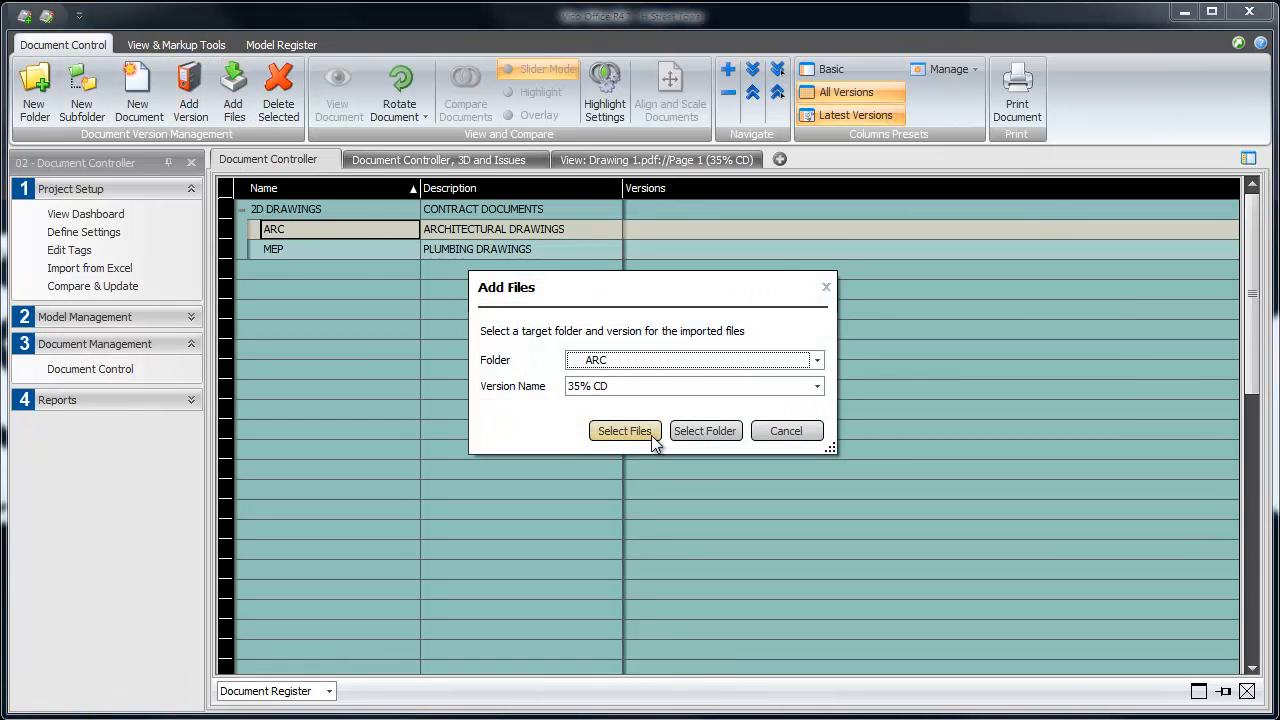
Import sheets A001 through A401 from INPUTS > H Street Towers_35% CD Set into ARC
{"action": "left_click", "coordinate": [624, 432]}
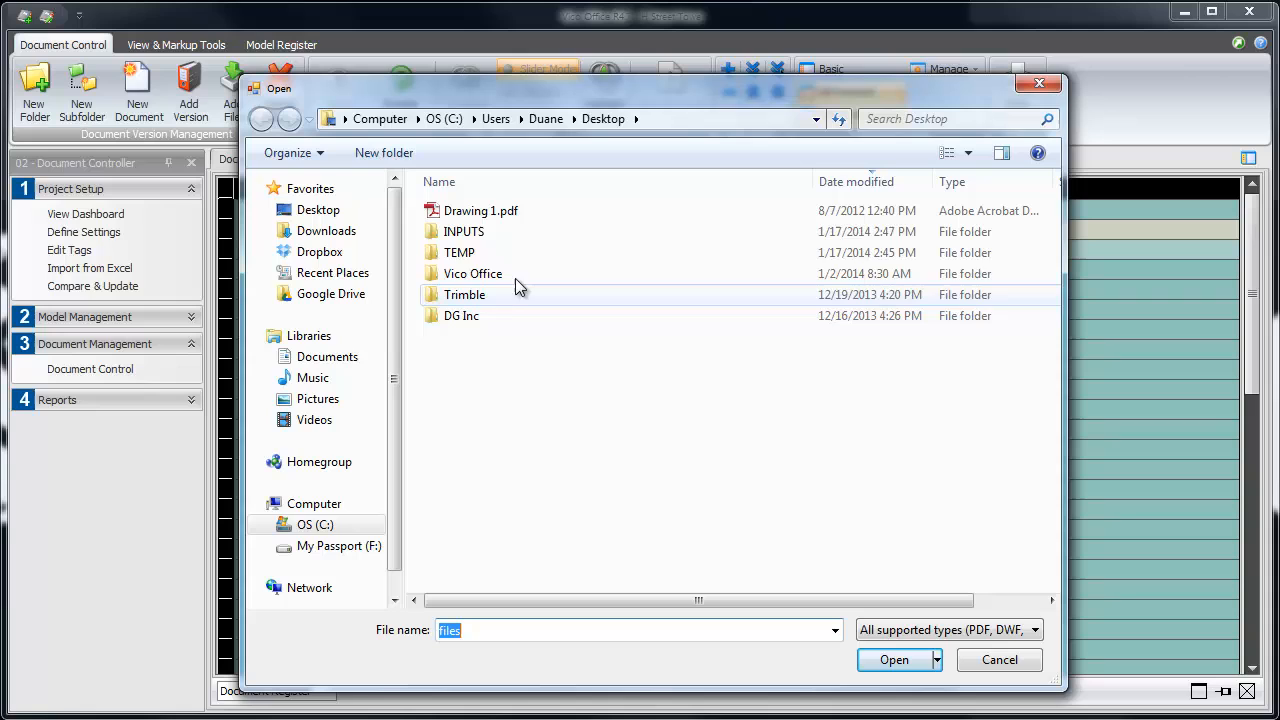
{"action": "double_click", "coordinate": [464, 232]}
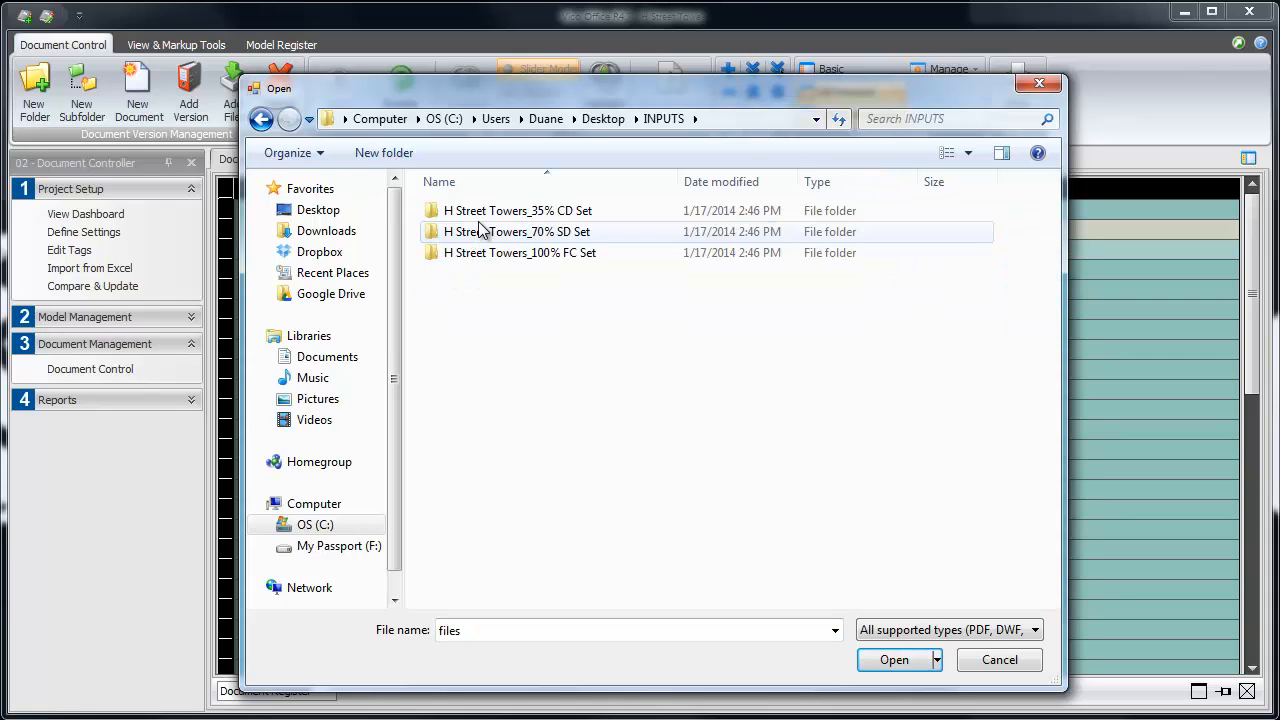
{"action": "double_click", "coordinate": [516, 210]}
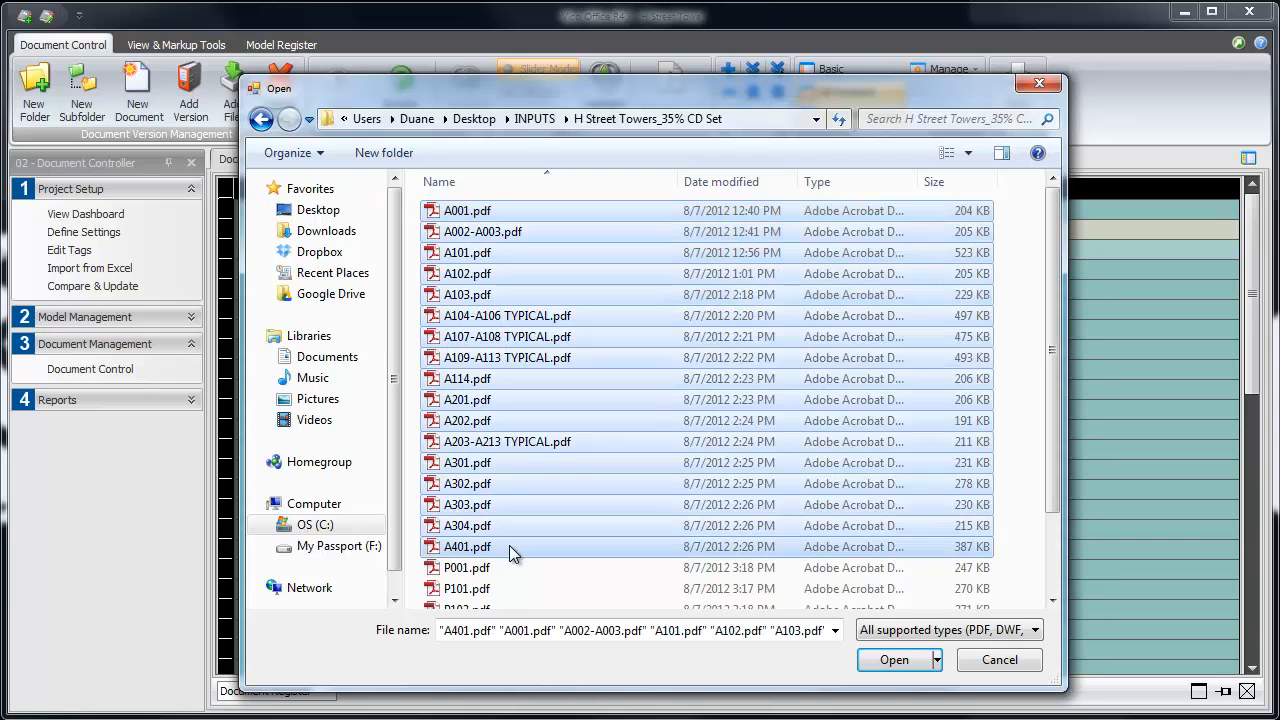
{"action": "left_click", "coordinate": [894, 660]}
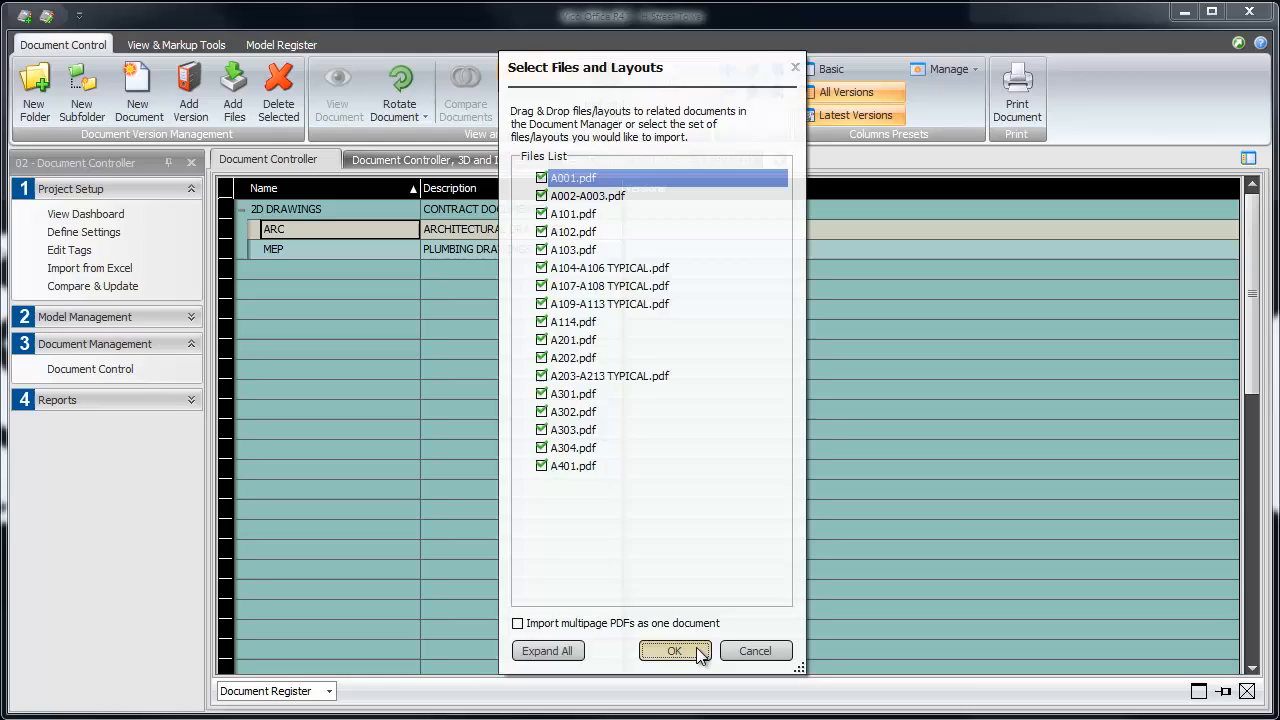
{"action": "left_click", "coordinate": [674, 652]}
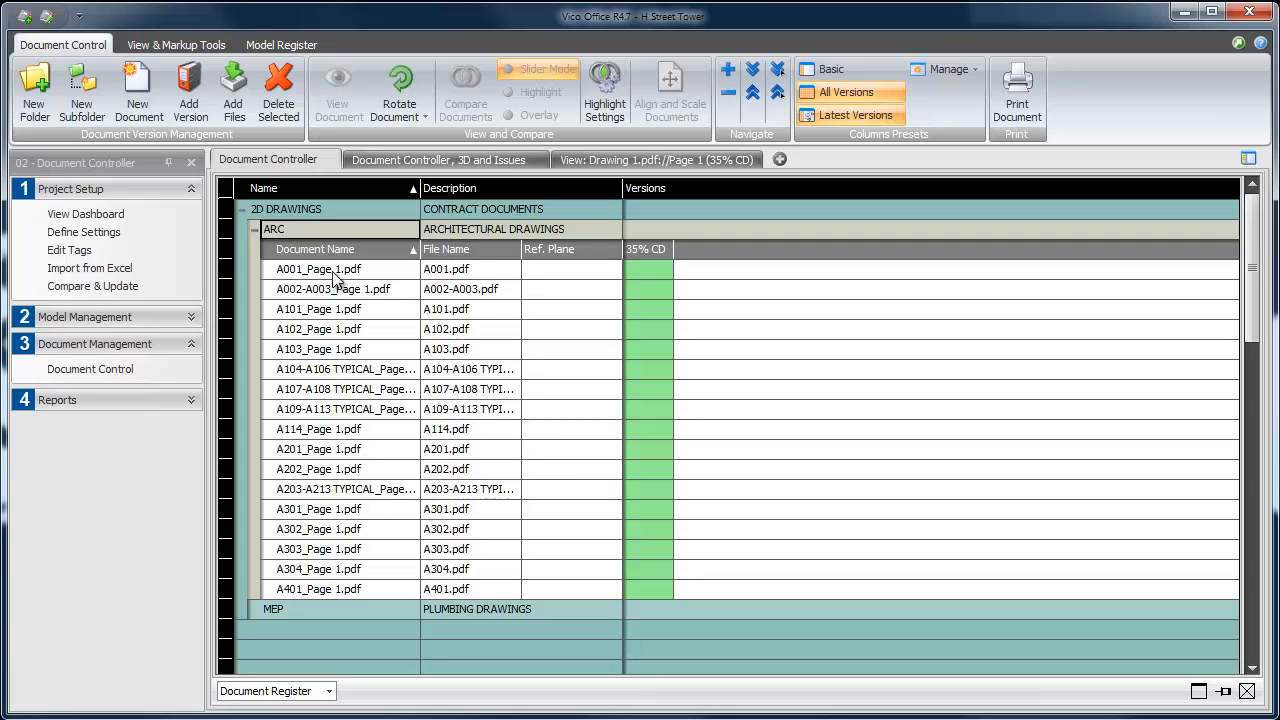
View sheet A001 in its own view set and zoom in on the floor plan core, then back out
{"action": "right_click", "coordinate": [318, 268]}
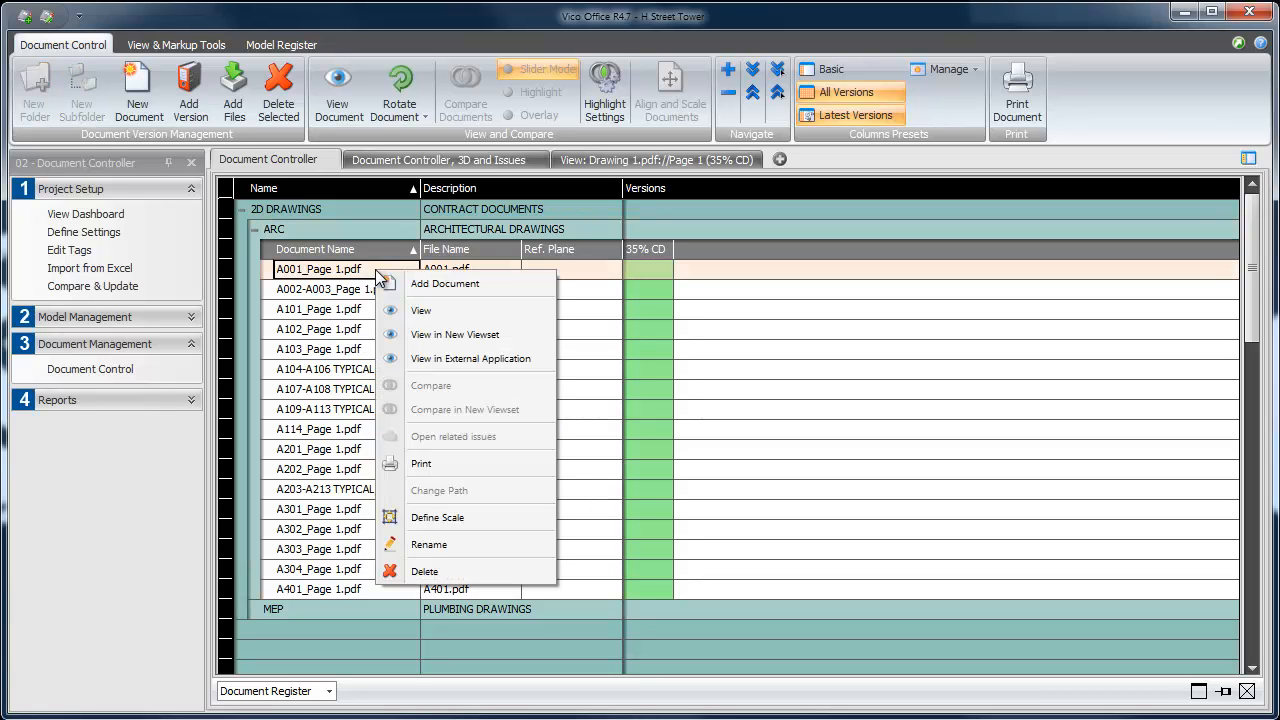
{"action": "left_click", "coordinate": [420, 310]}
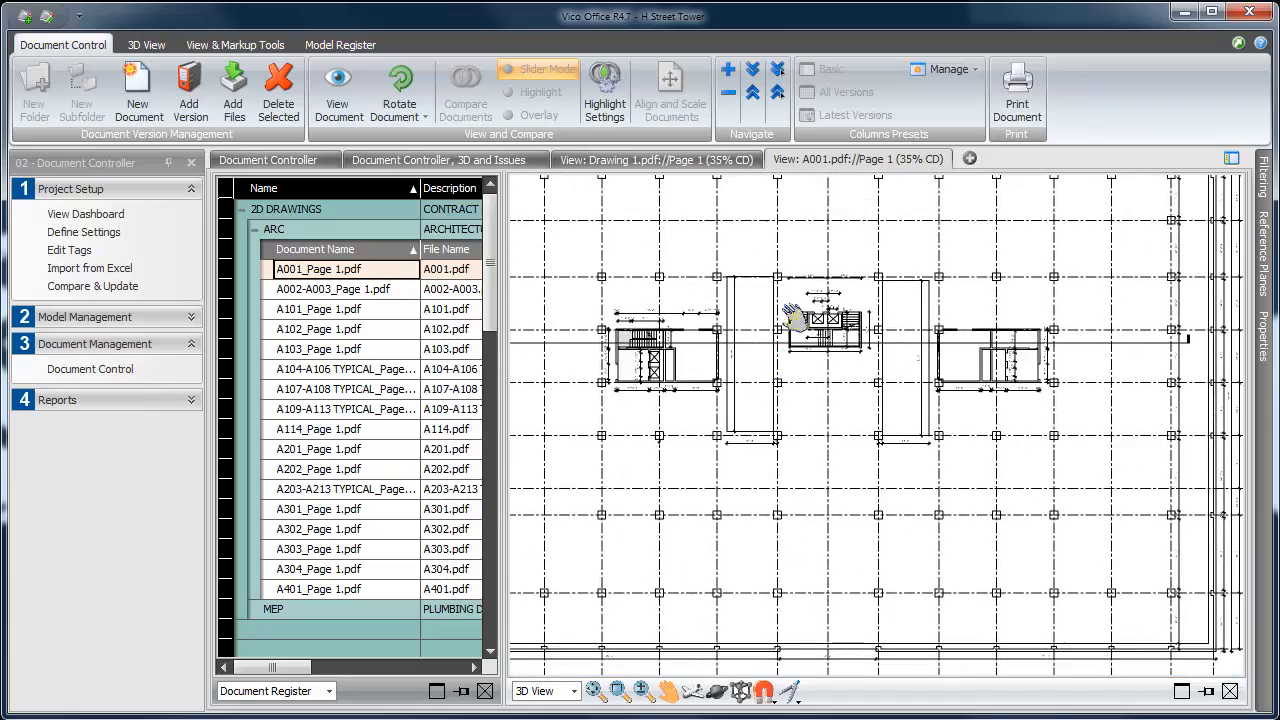
{"action": "left_click_drag", "start_coordinate": [790, 320], "coordinate": [864, 460]}
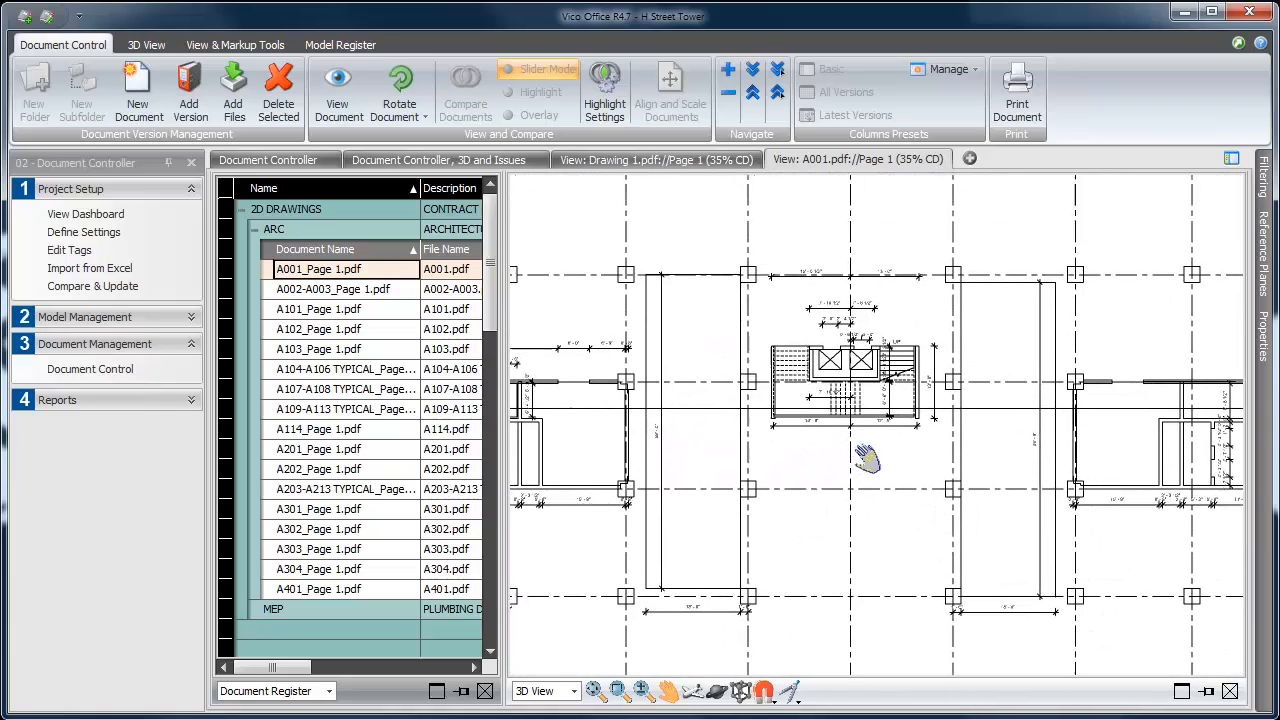
{"action": "left_click_drag", "start_coordinate": [864, 460], "coordinate": [876, 470]}
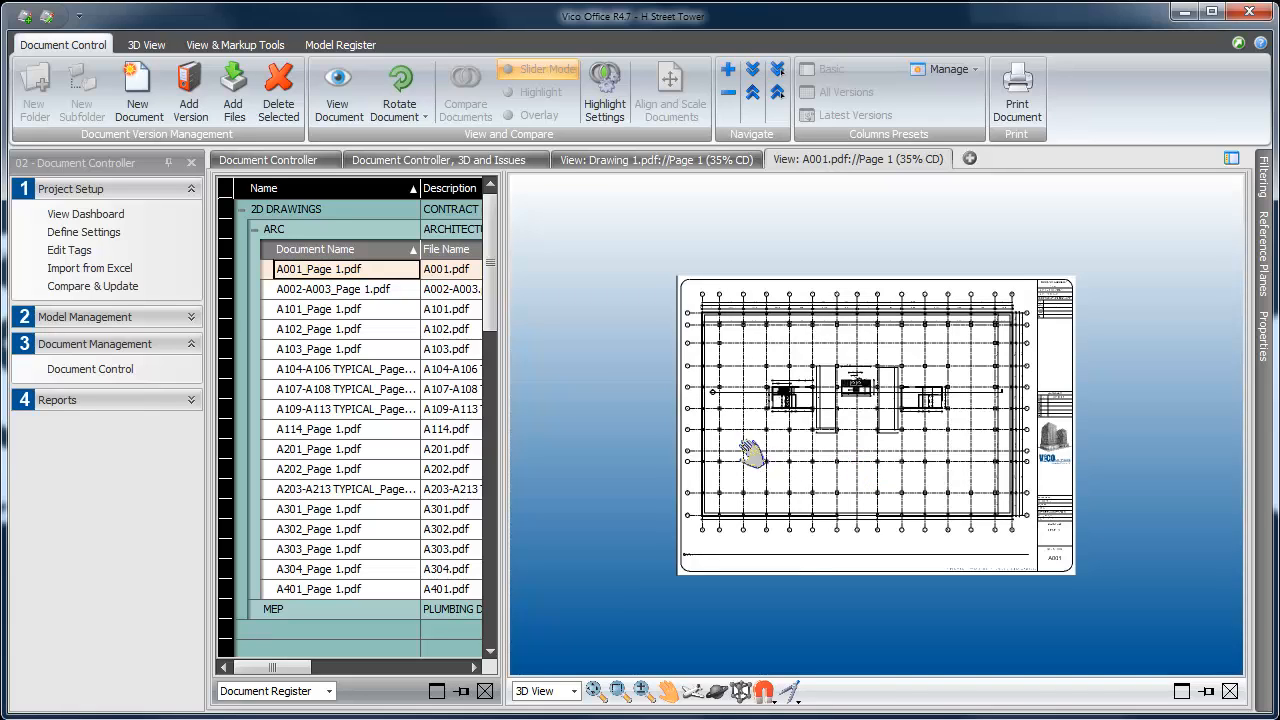
{"action": "mouse_move", "coordinate": [304, 164]}
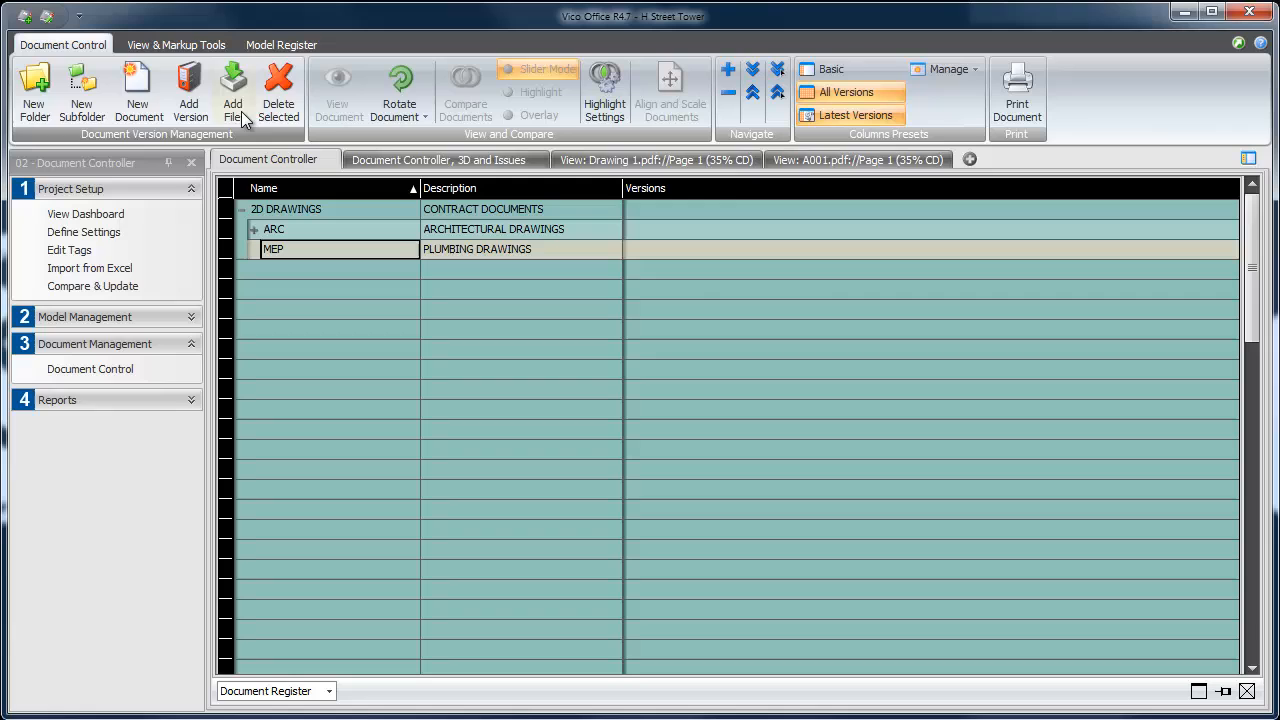
Import plumbing sheets P001 through P114 into MEP's 35% CD version and expand the folder
{"action": "left_click", "coordinate": [234, 90]}
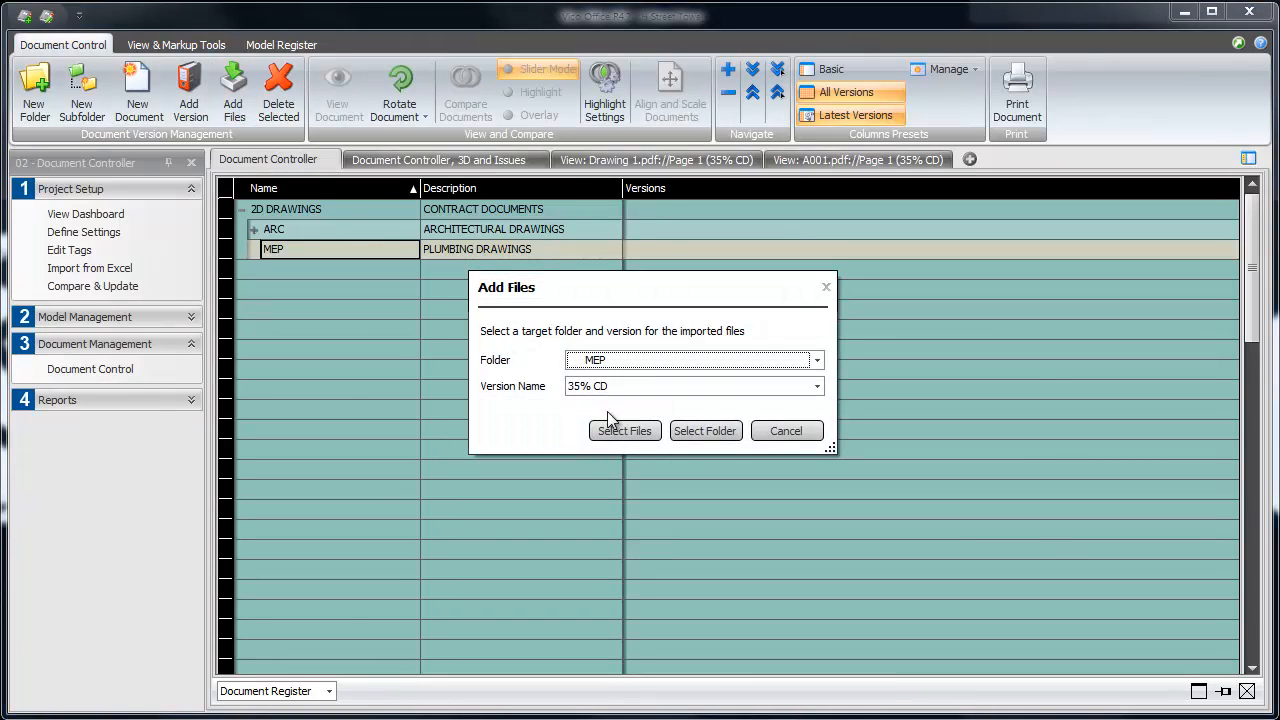
{"action": "left_click", "coordinate": [624, 430]}
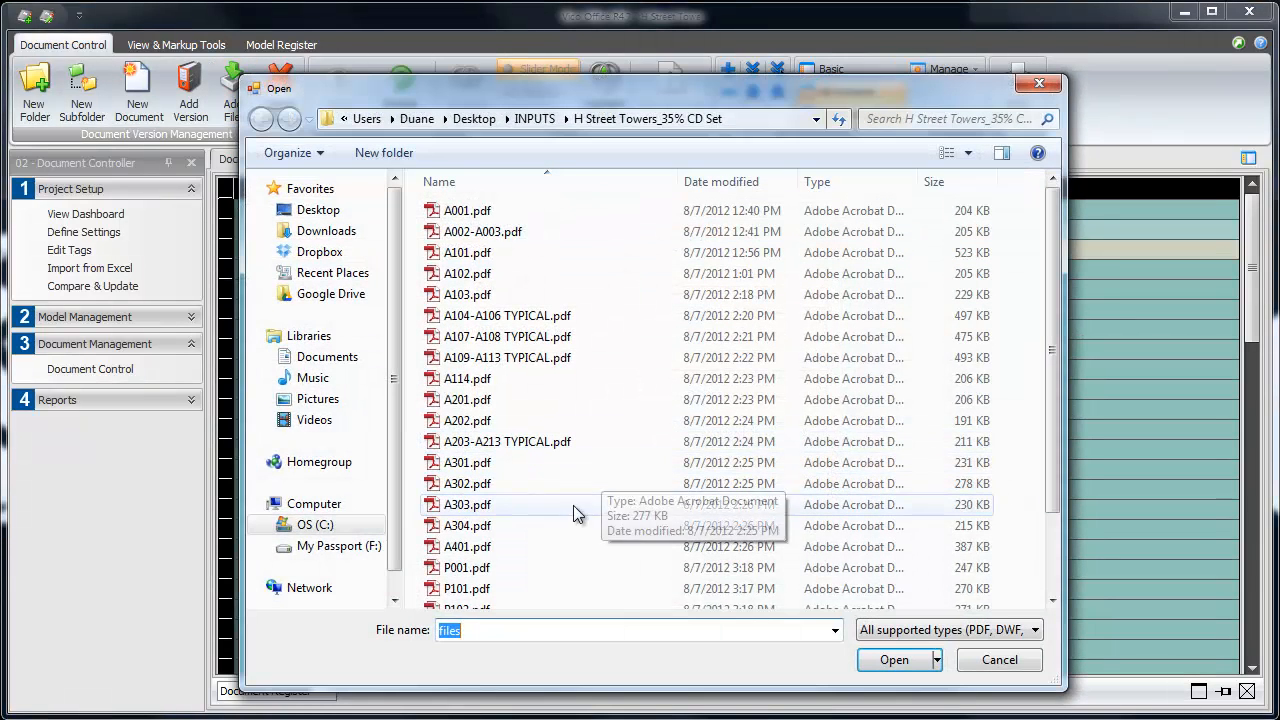
{"action": "left_click", "coordinate": [466, 472]}
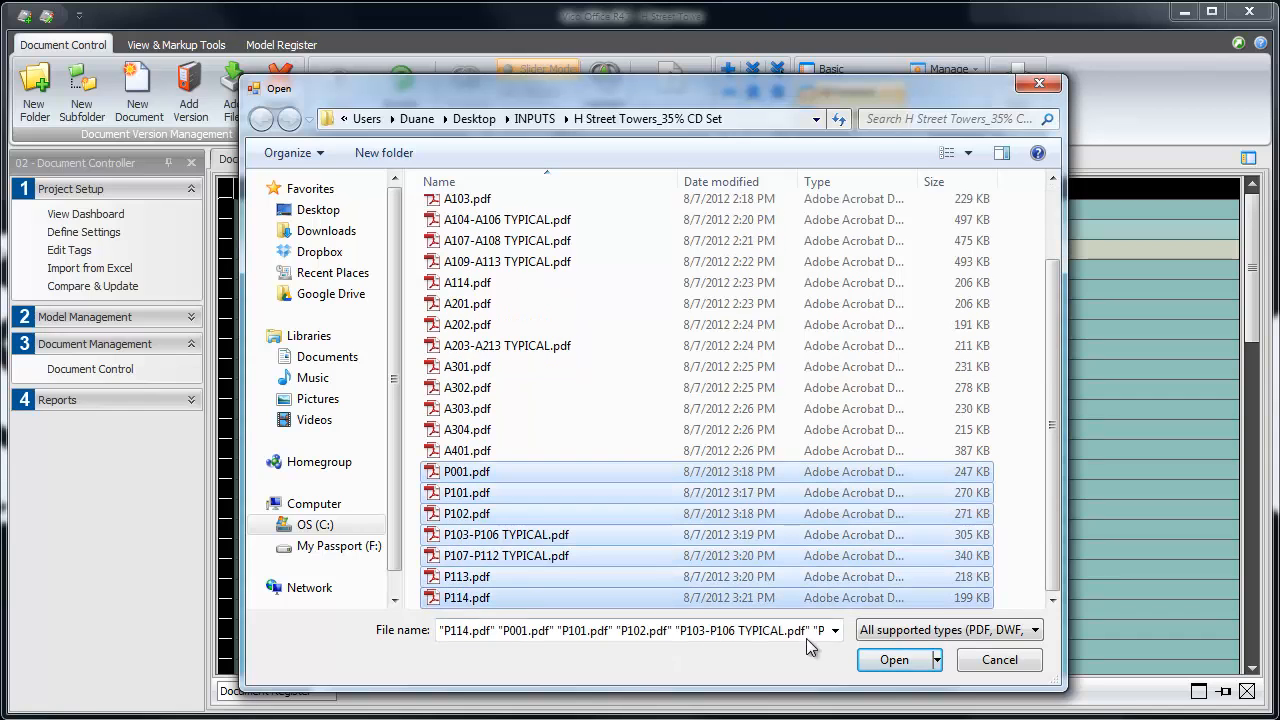
{"action": "left_click", "coordinate": [892, 660]}
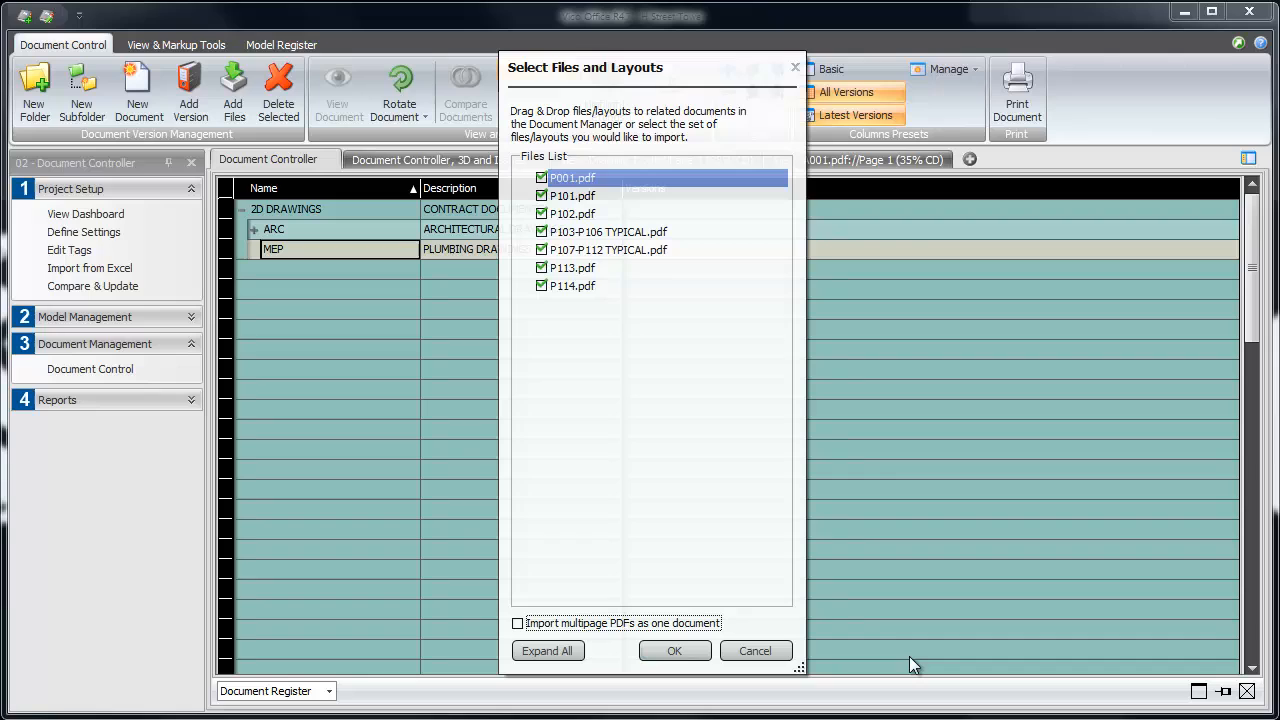
{"action": "left_click", "coordinate": [674, 652]}
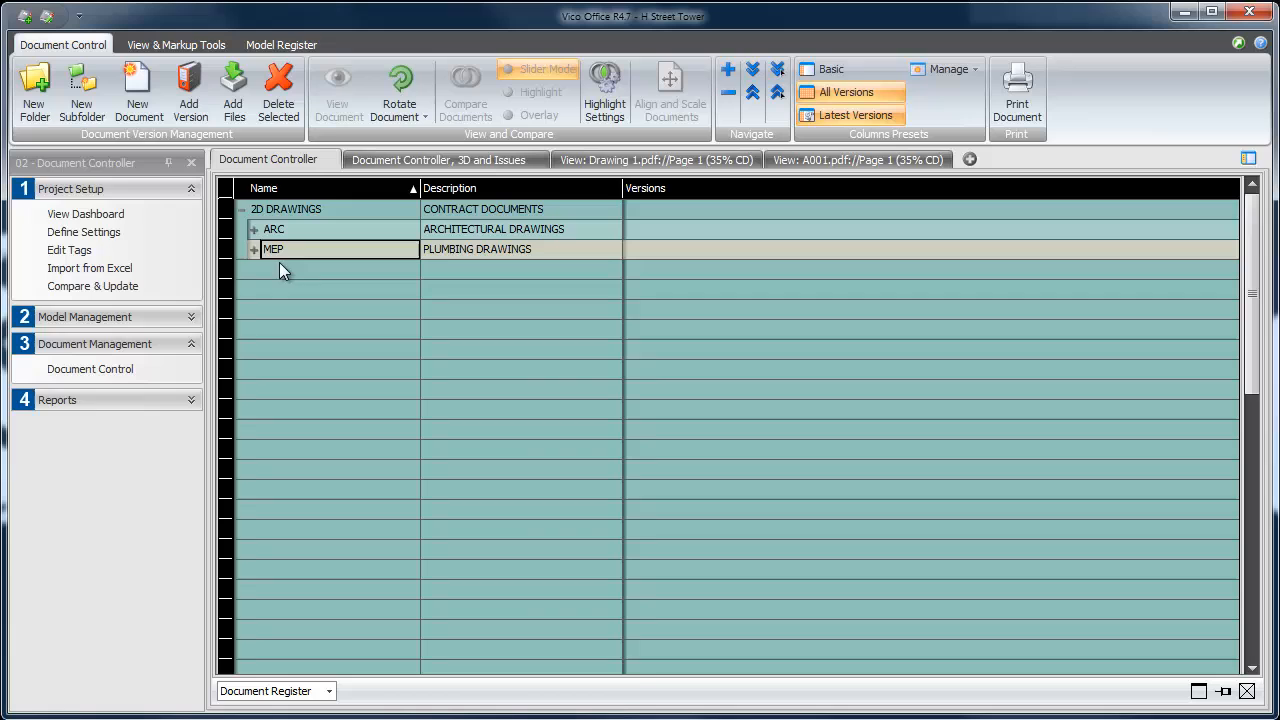
{"action": "left_click", "coordinate": [254, 248]}
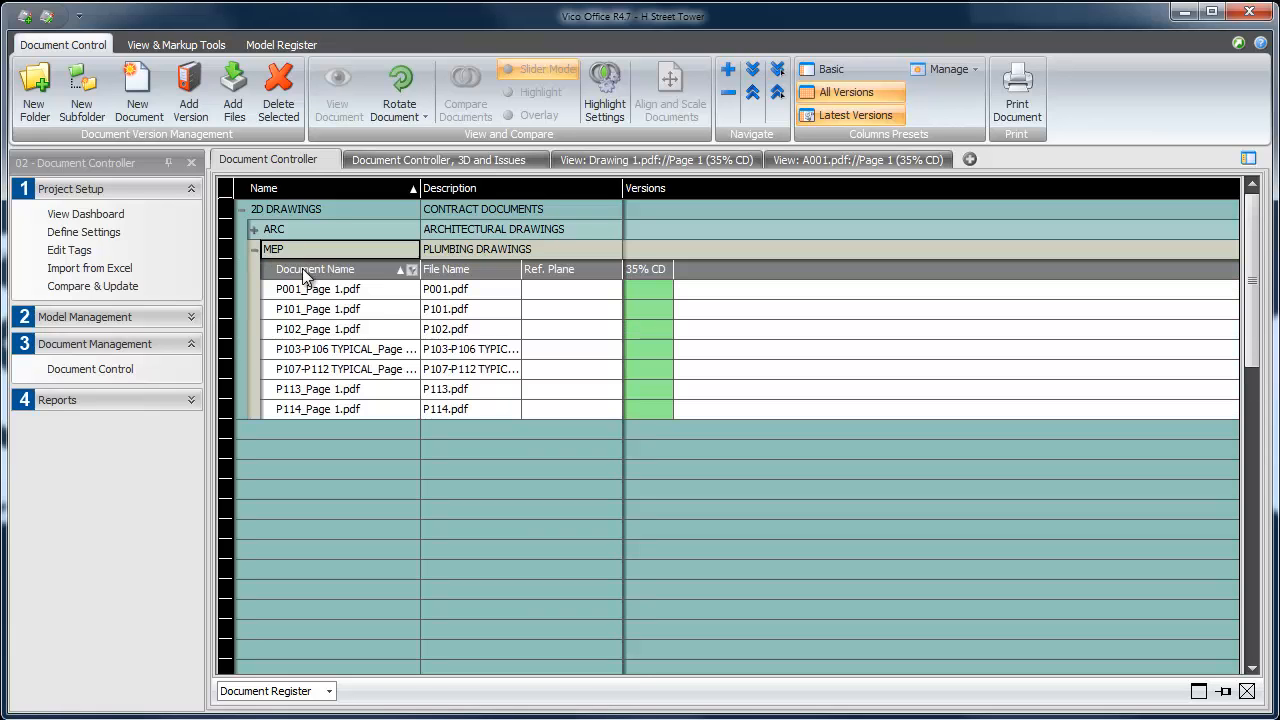
Inspect plumbing sheet P001_Page 1.pdf zoomed in, then close its view leaving A001 shown
{"action": "left_click", "coordinate": [316, 288]}
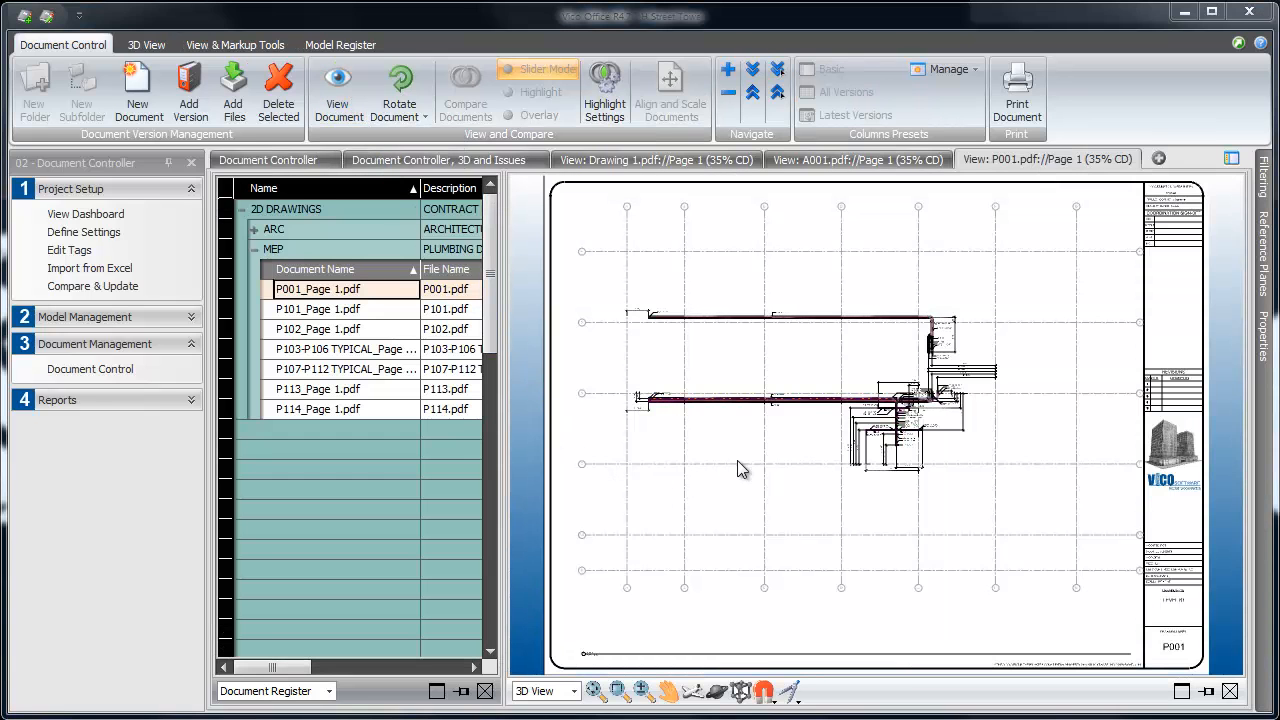
{"action": "mouse_move", "coordinate": [680, 690]}
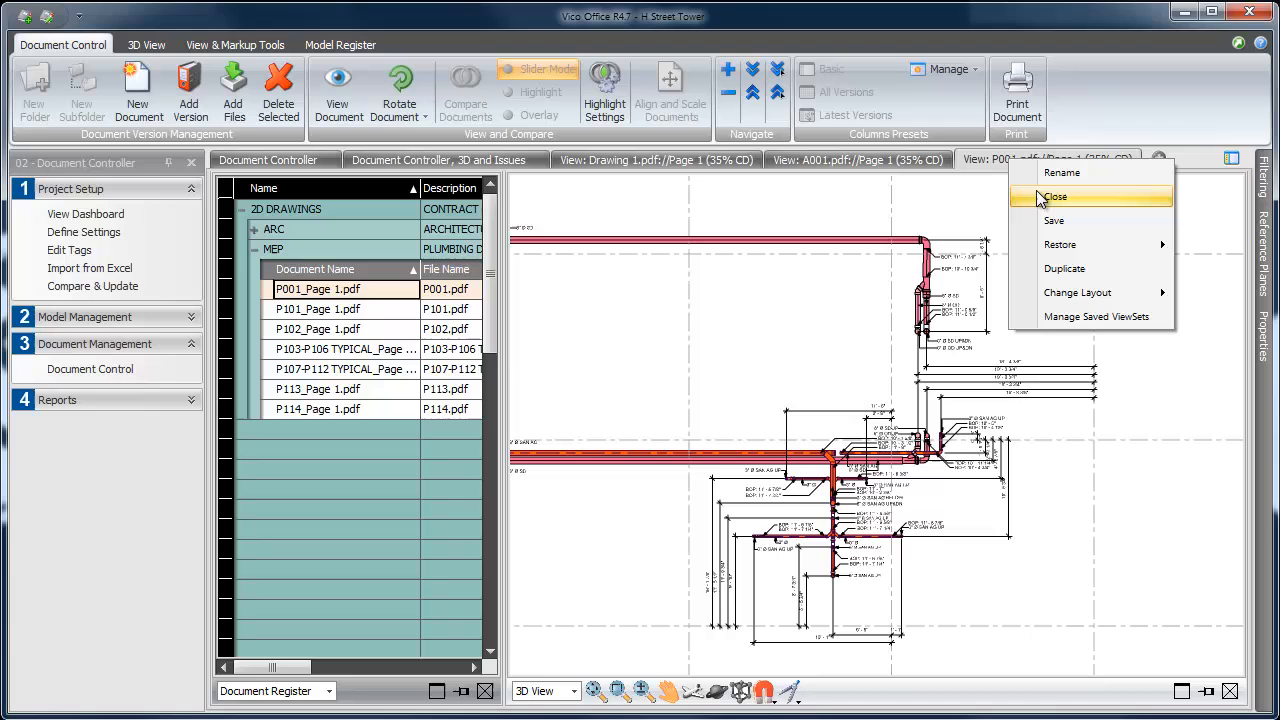
{"action": "left_click", "coordinate": [1056, 196]}
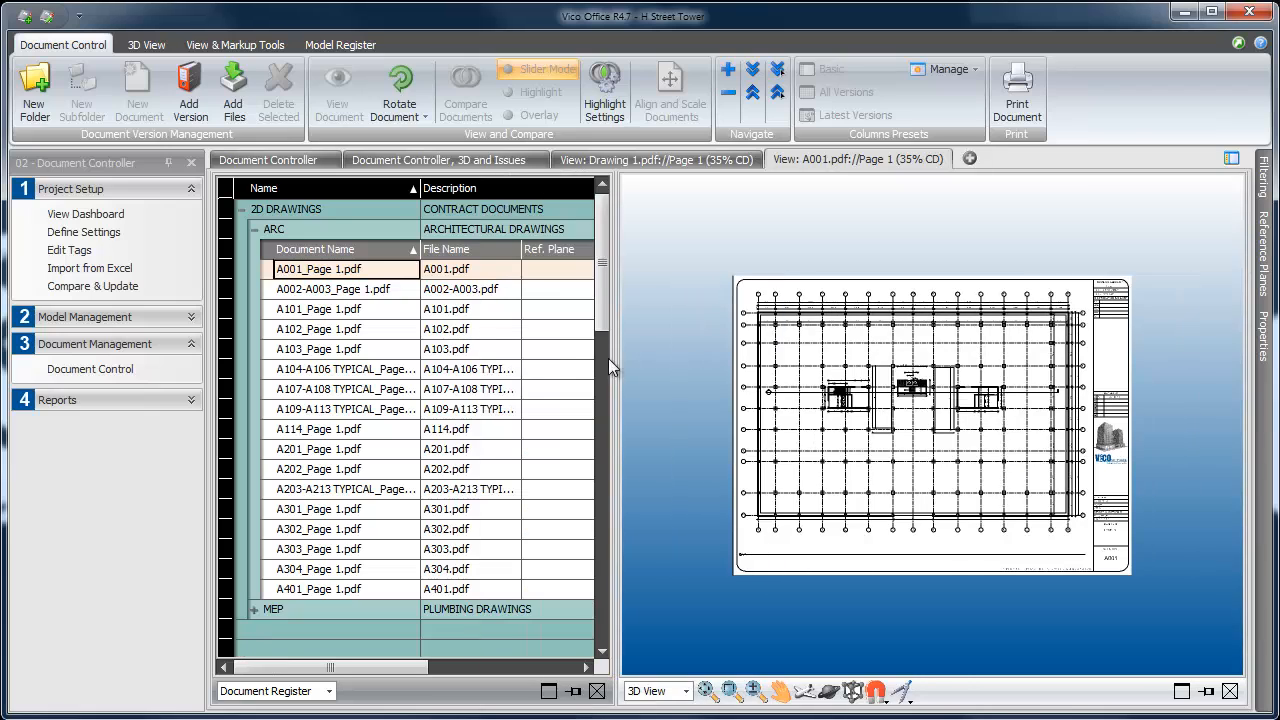
Load P102_Page 1.pdf from the MEP folder into the view, then close that view
{"action": "left_click", "coordinate": [256, 608]}
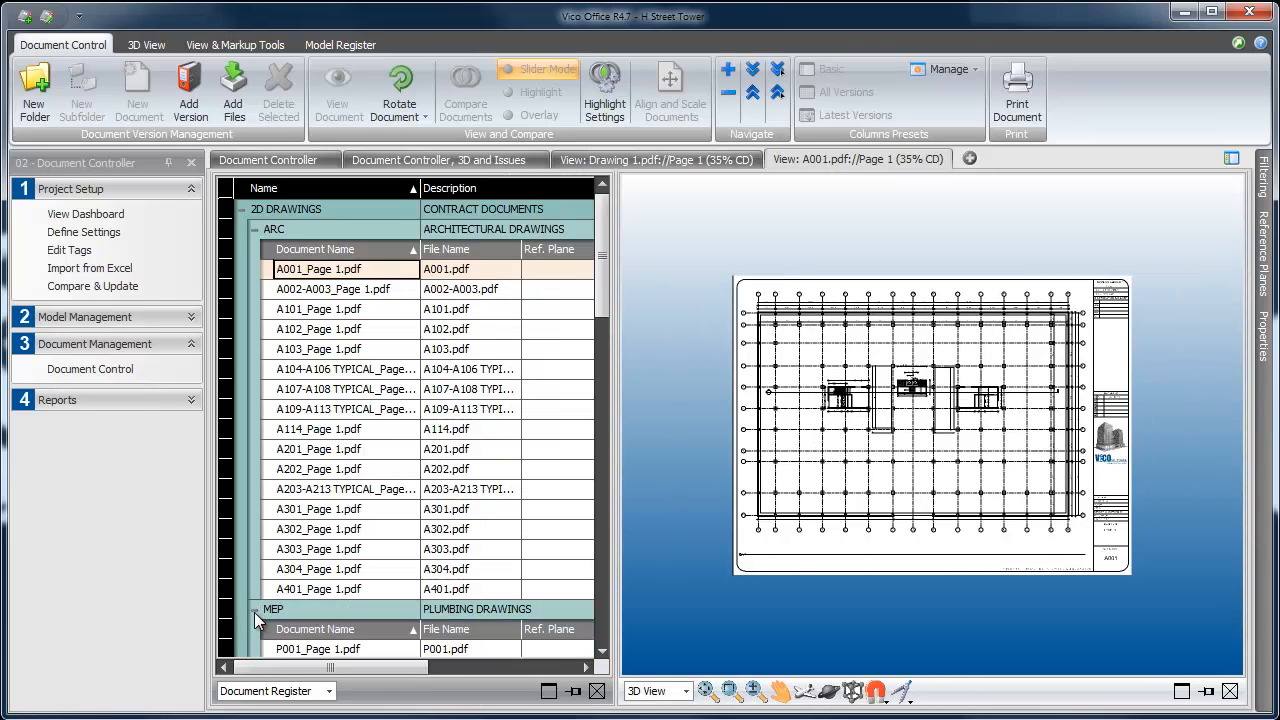
{"action": "left_click", "coordinate": [256, 228]}
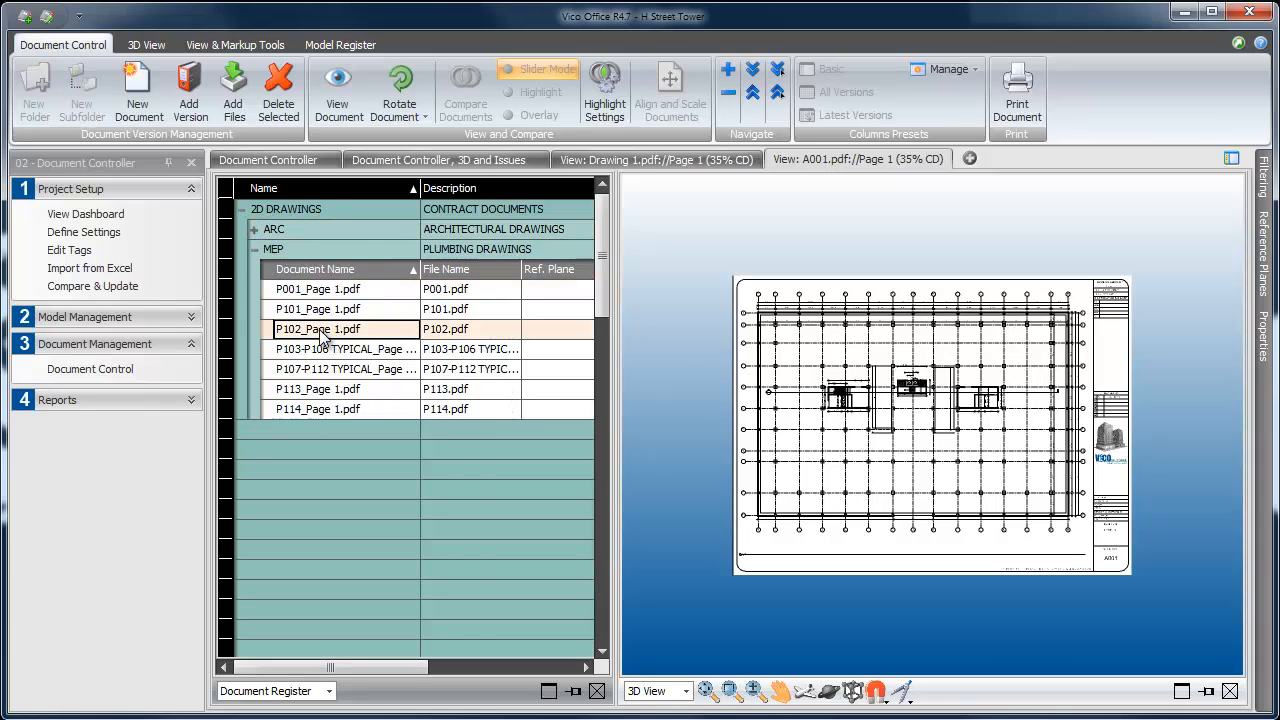
{"action": "double_click", "coordinate": [316, 328]}
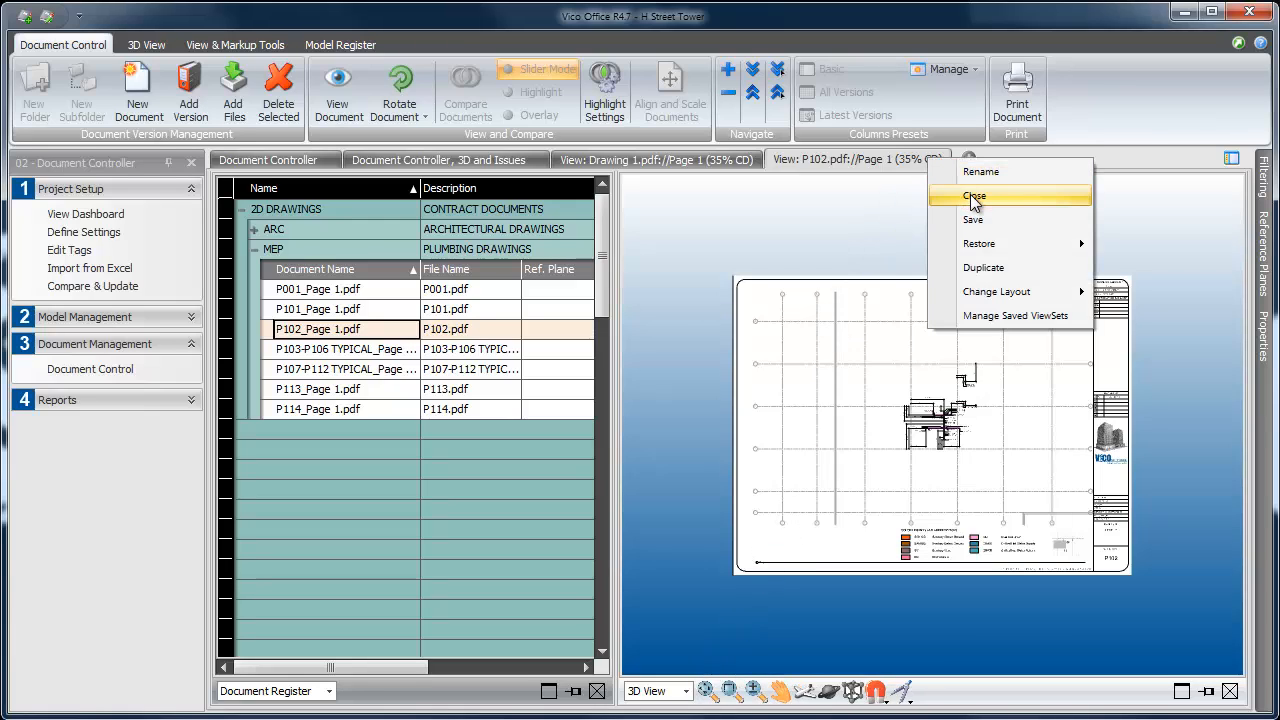
{"action": "left_click", "coordinate": [974, 196]}
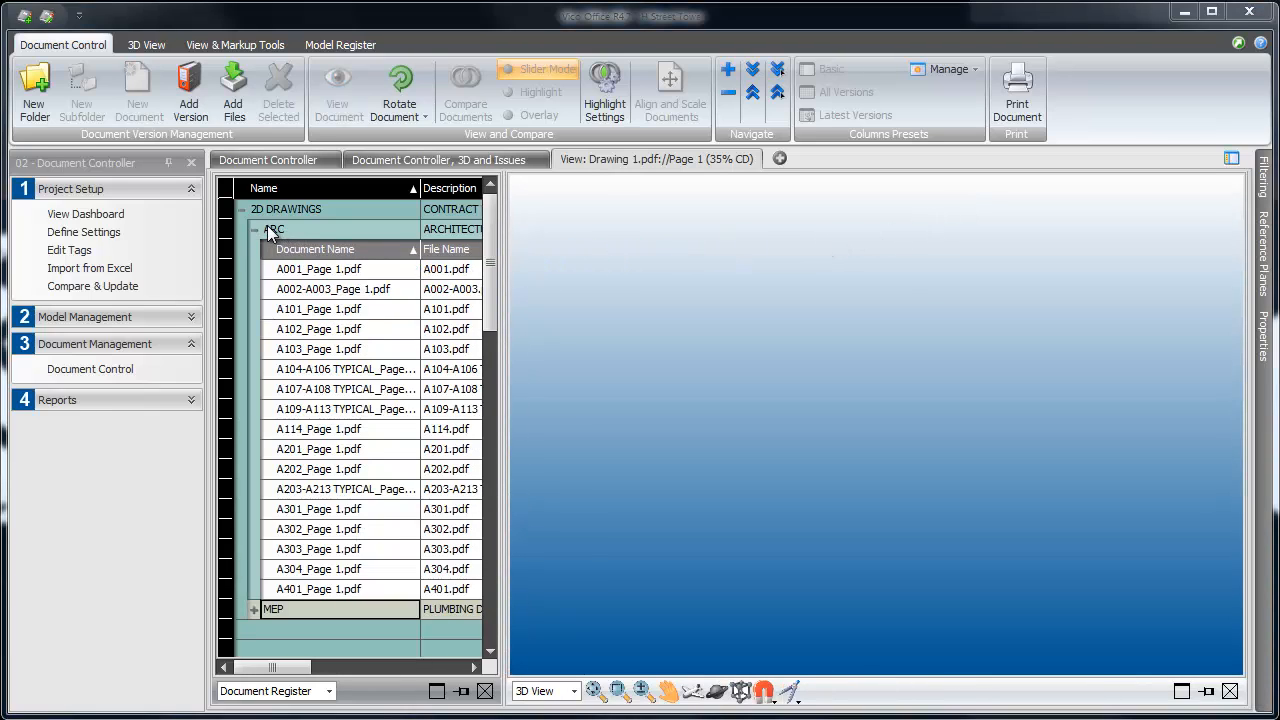
Collapse 2D DRAWINGS and show the dashboard listing Reference Project and H Street Tower
{"action": "left_click", "coordinate": [256, 228]}
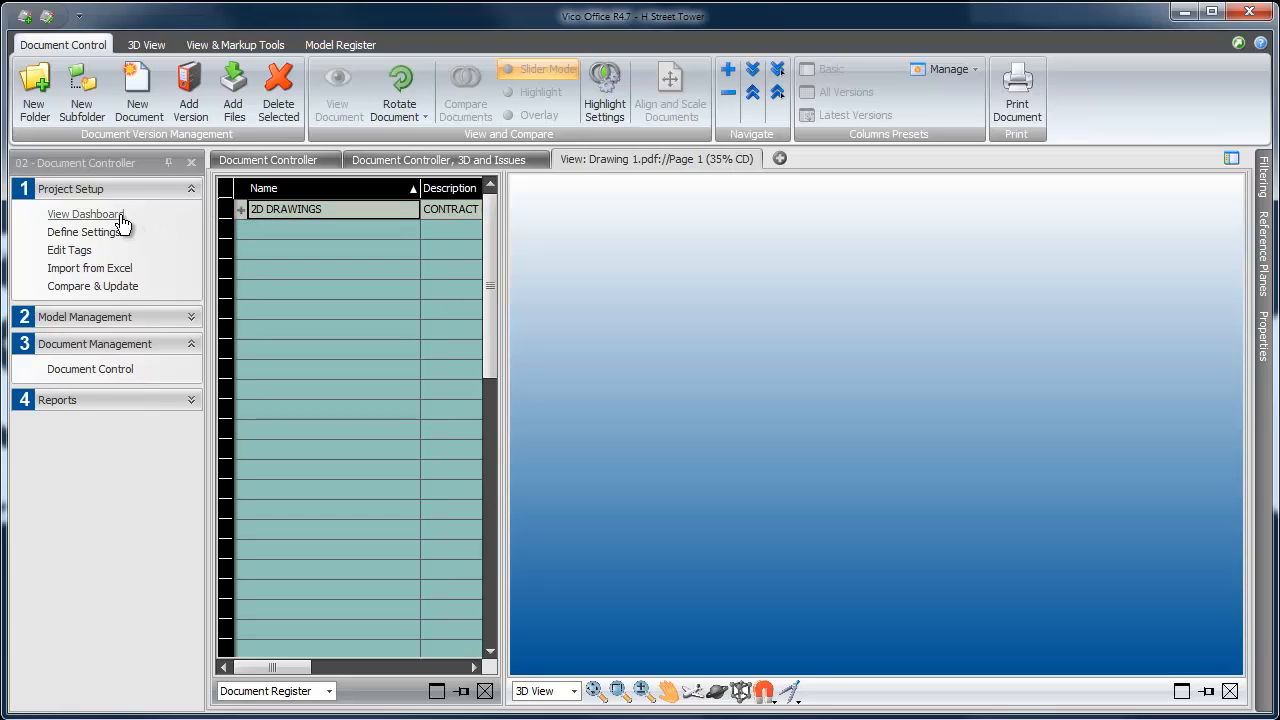
{"action": "left_click", "coordinate": [86, 214]}
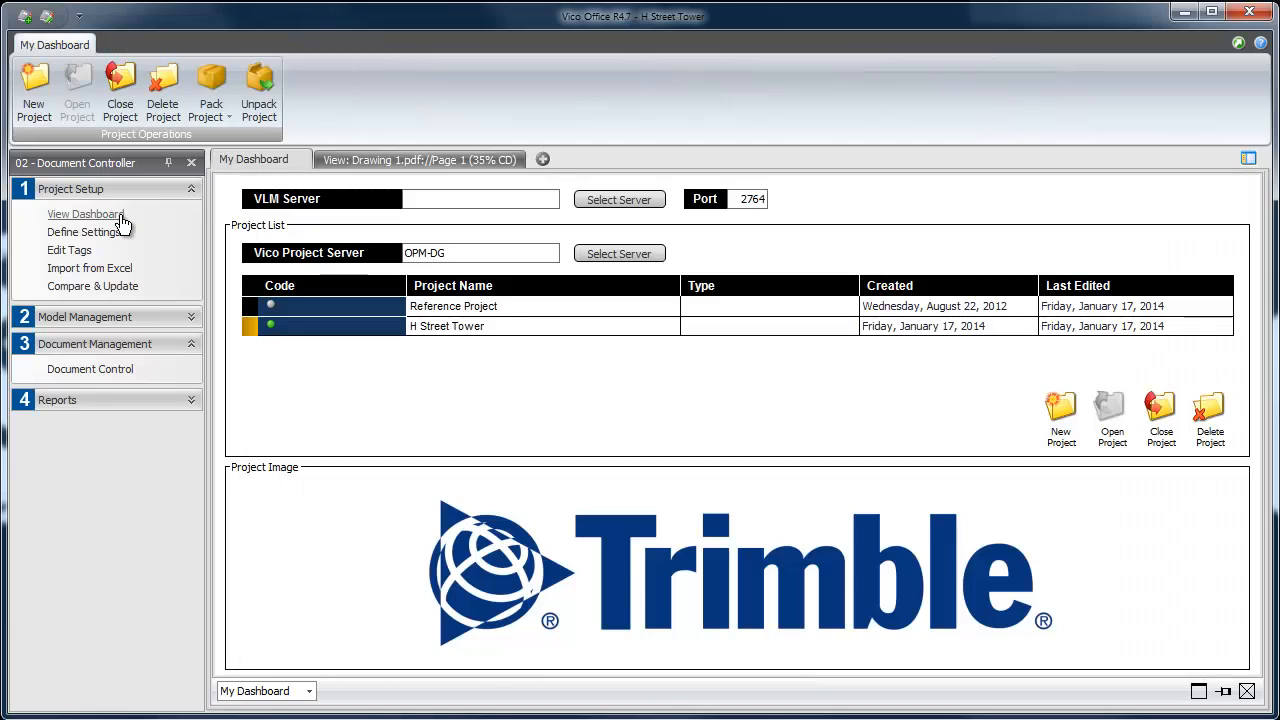